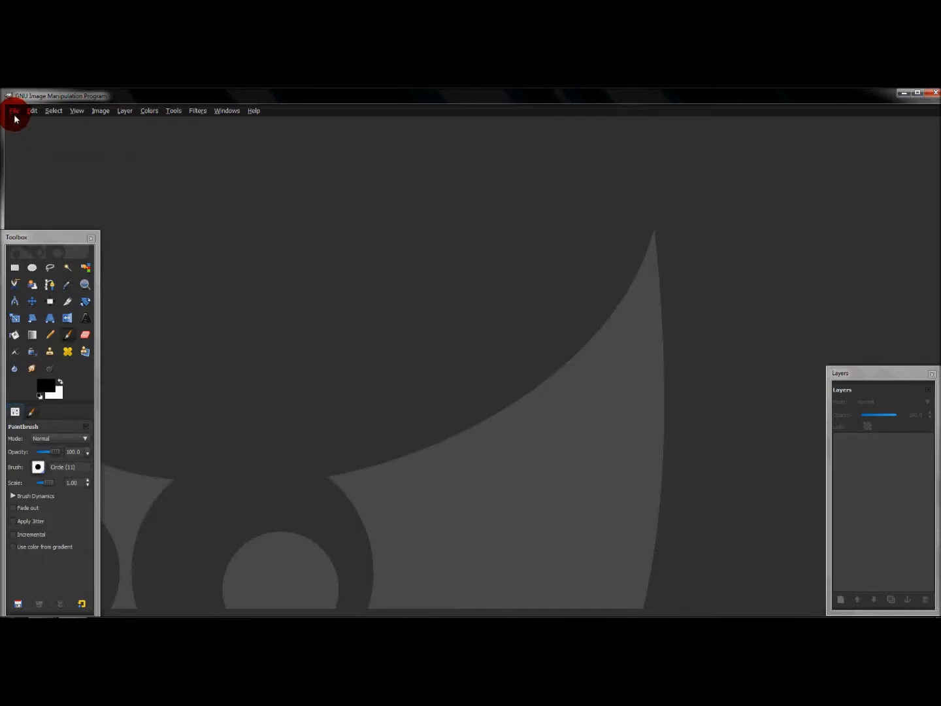
Step: Start a new image via File > New, bringing up the Create a New Image dialog
left_click(13, 110)
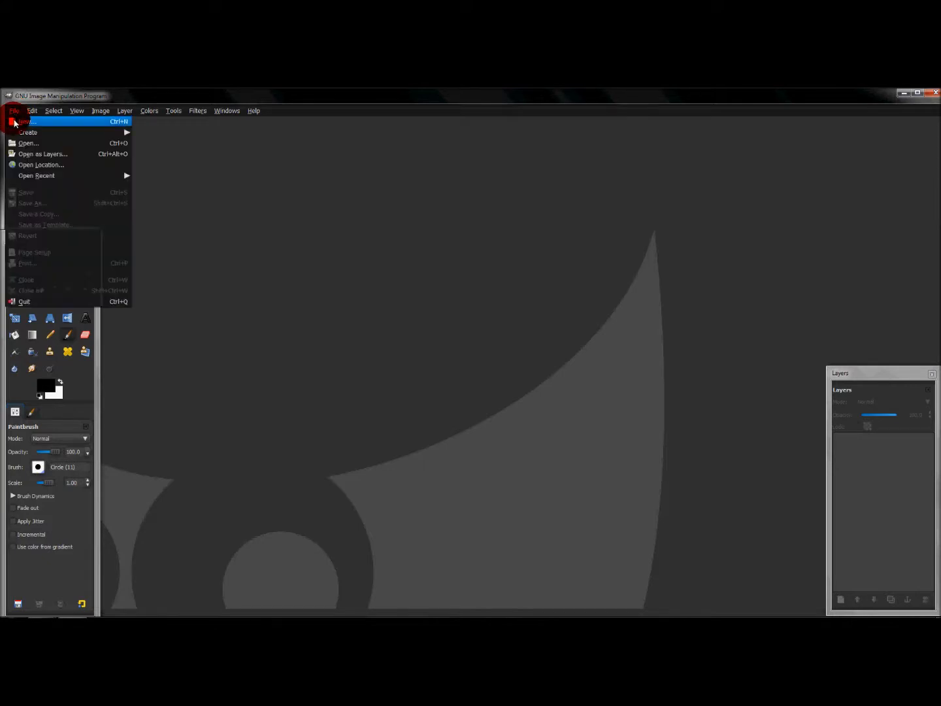
left_click(21, 120)
type("250")
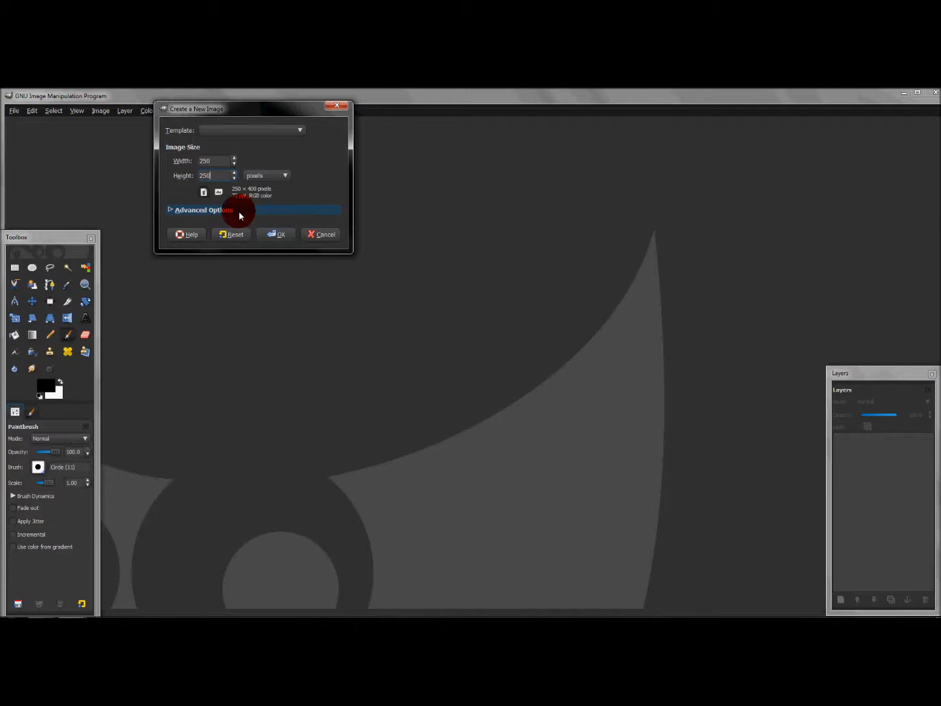
Step: Set Fill with to Transparency under Advanced Options and create the 250 by 250 image
left_click(199, 209)
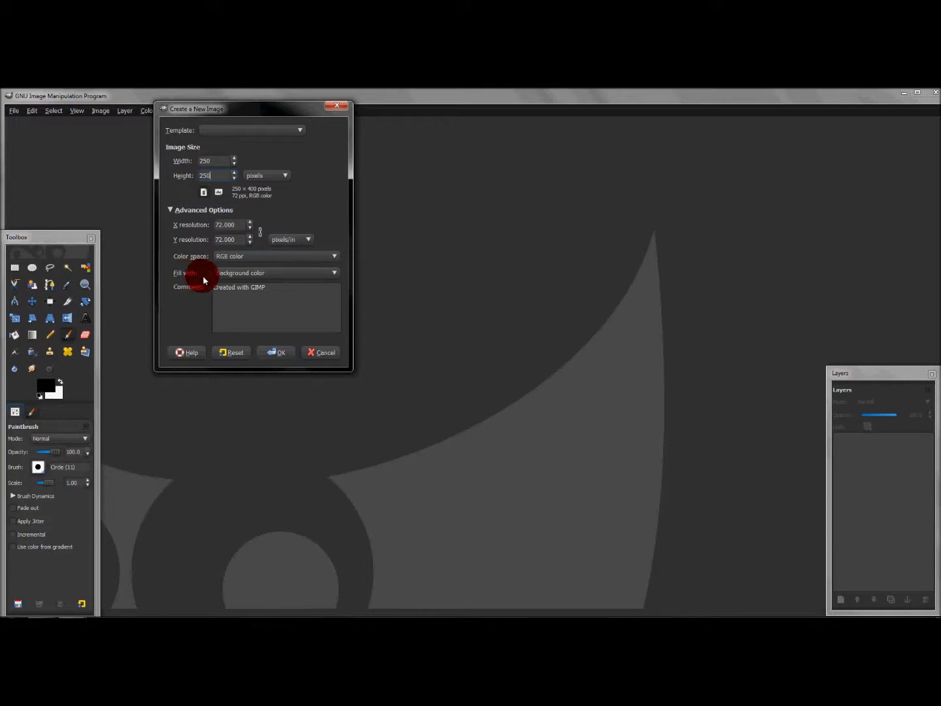
left_click(274, 272)
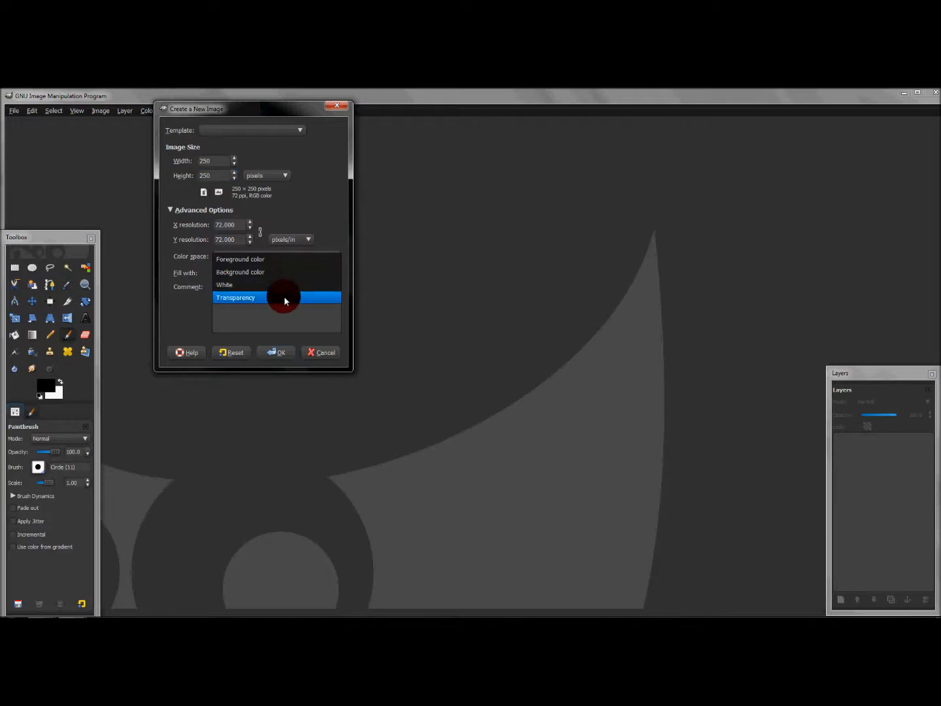
mouse_move(280, 303)
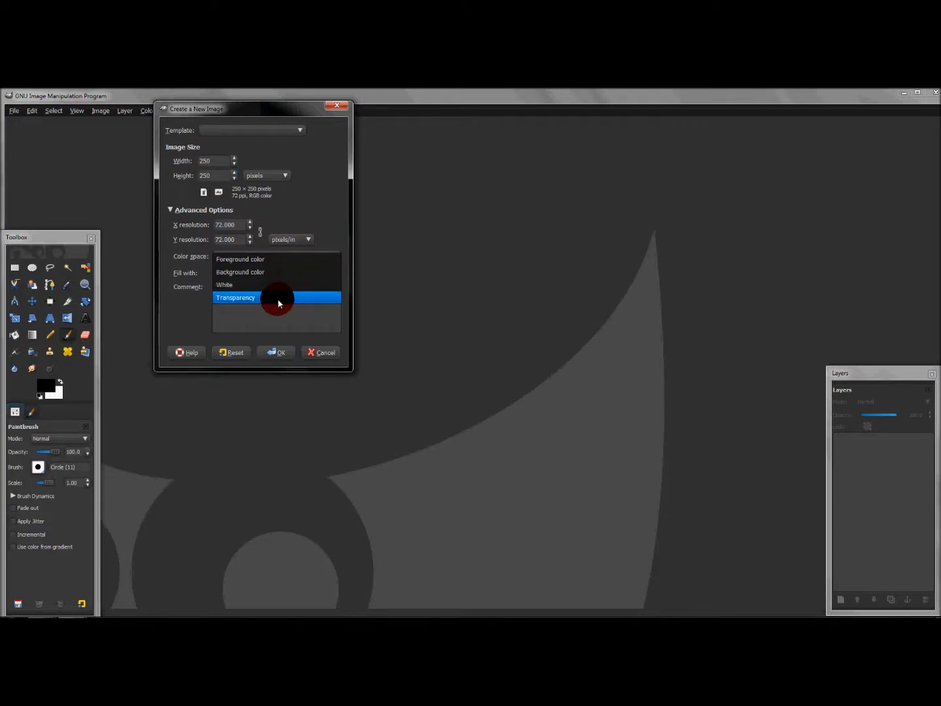
left_click(235, 298)
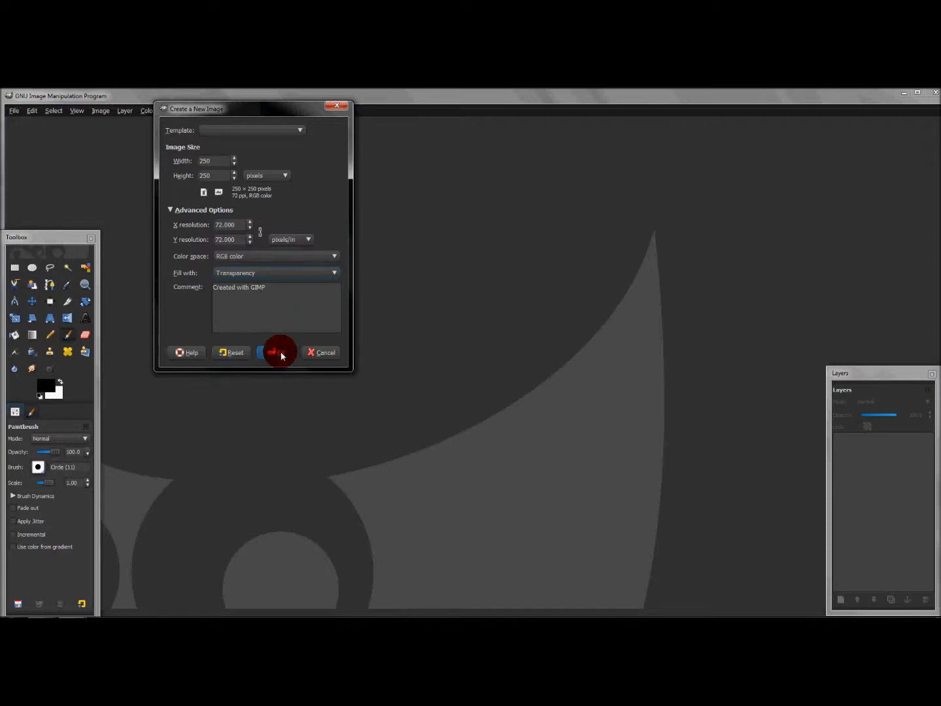
left_click(269, 353)
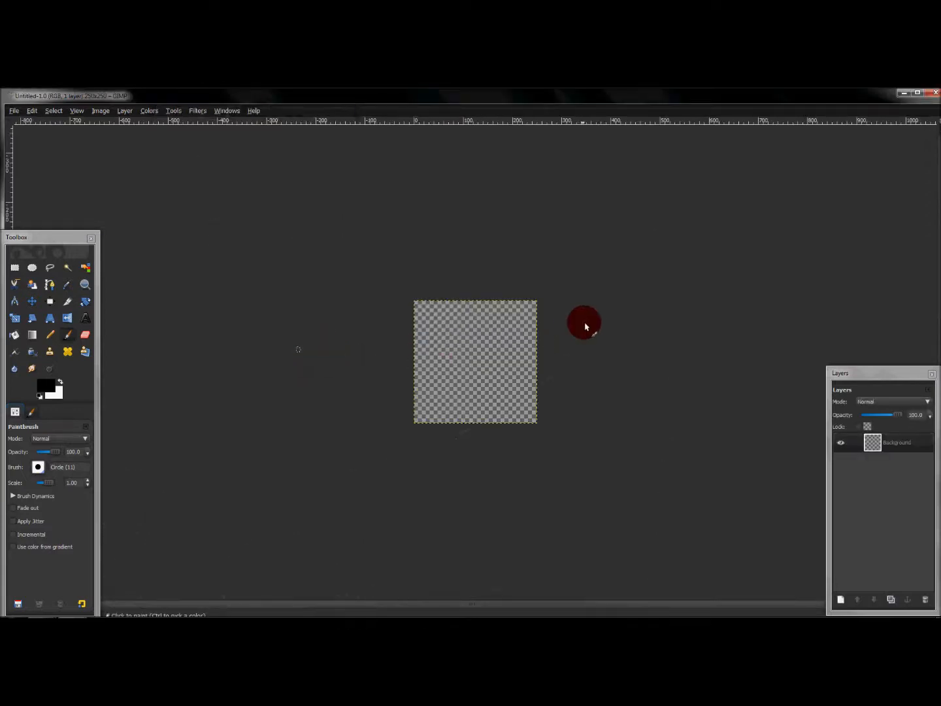
mouse_move(320, 353)
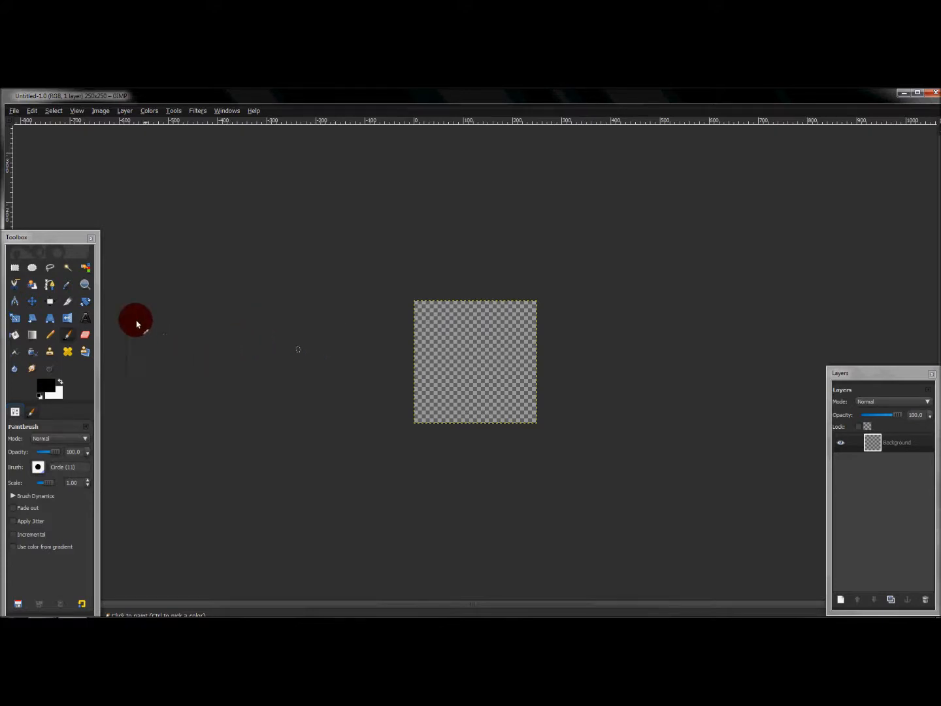
mouse_move(84, 285)
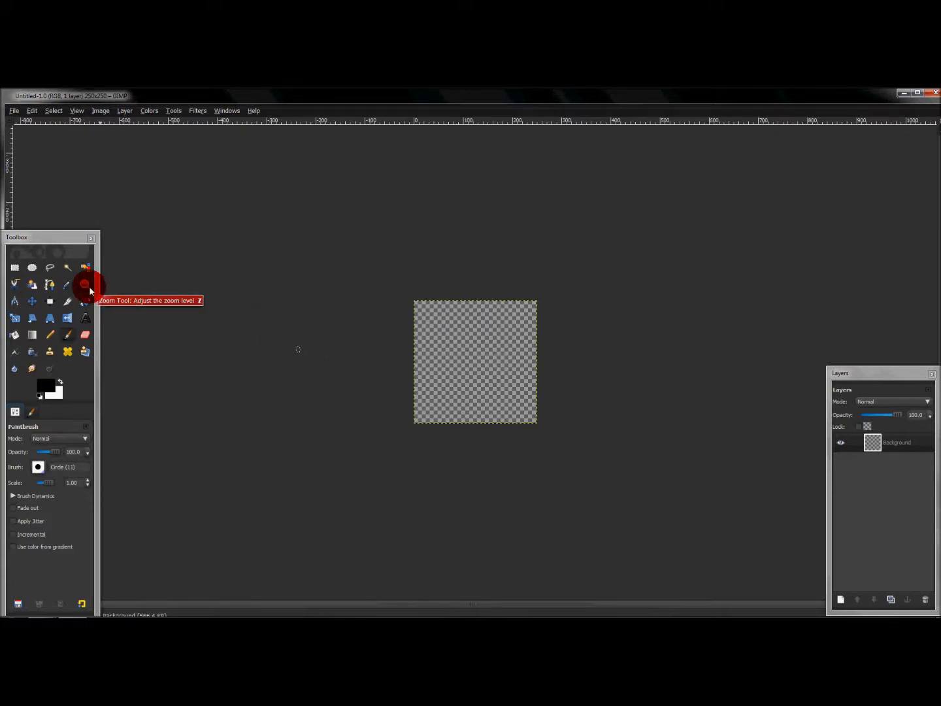
Step: Zoom in on the empty transparent canvas with the Zoom tool
left_click(83, 285)
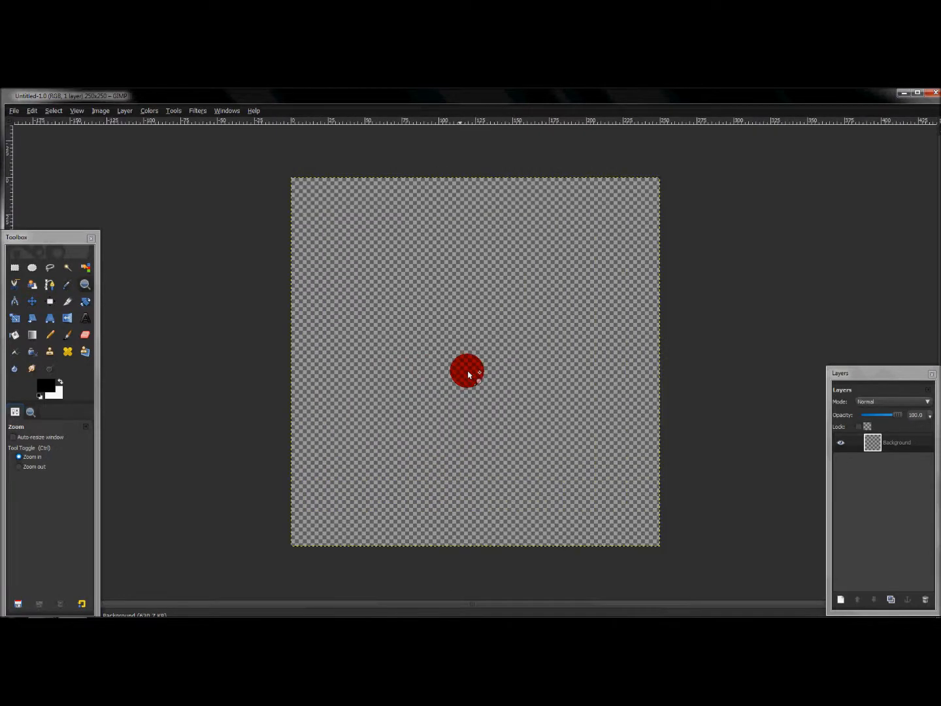
left_click_drag(467, 371, 365, 292)
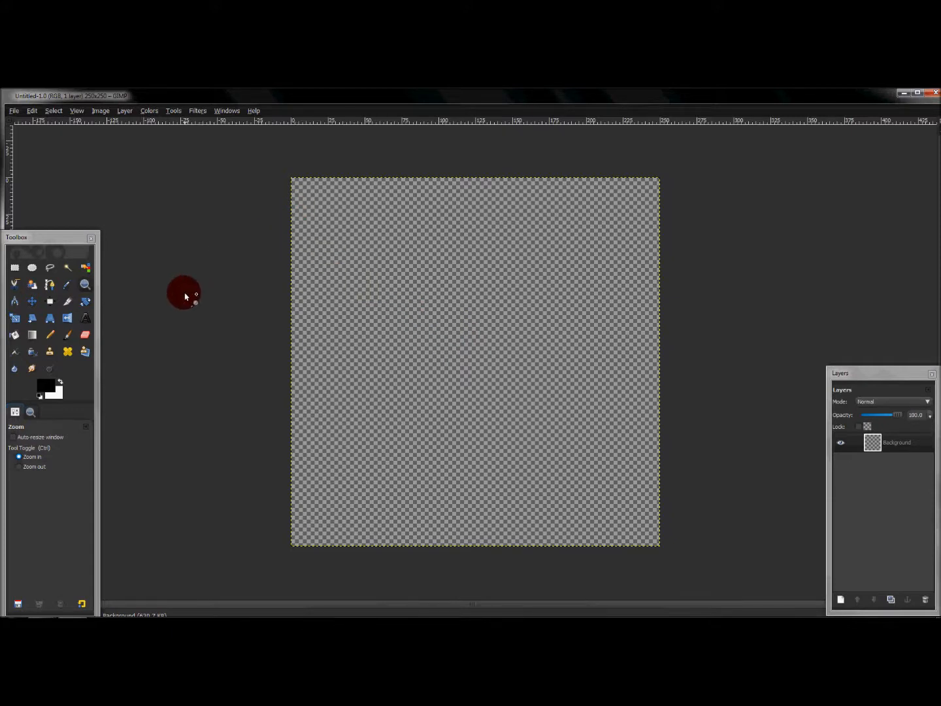
mouse_move(50, 335)
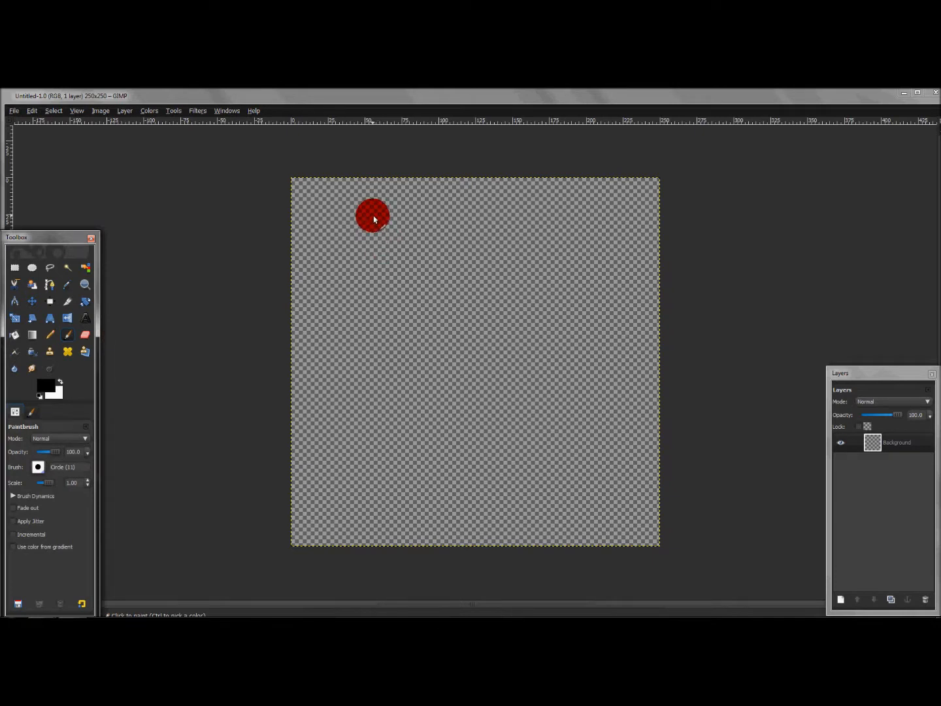
Step: Paint a black face with two eyes, a nose, a smiling mouth and a tongue
left_click_drag(373, 216, 352, 209)
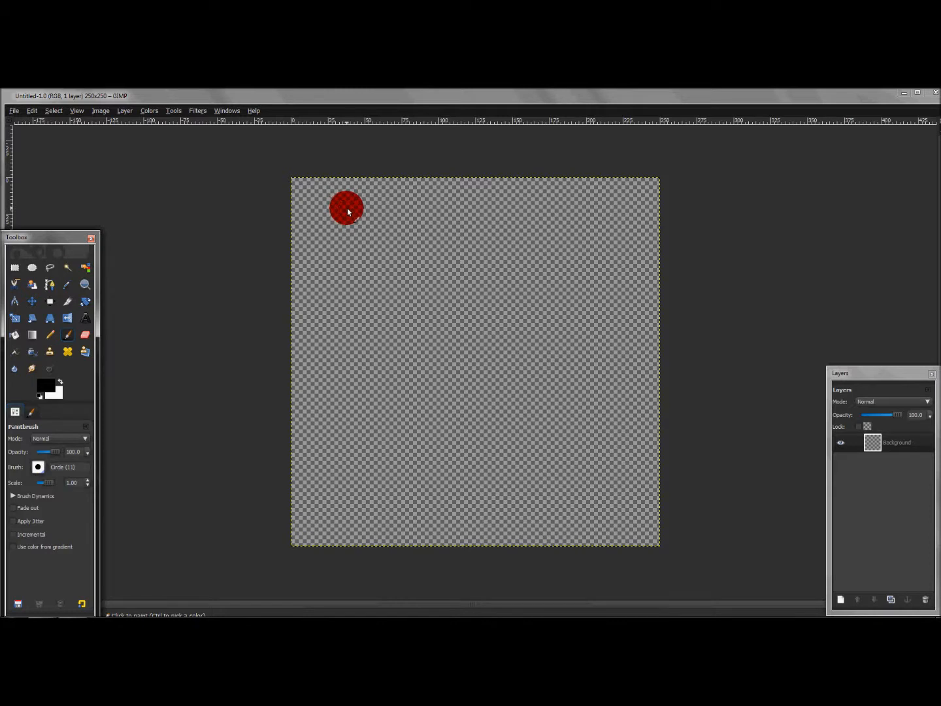
left_click_drag(350, 209, 358, 276)
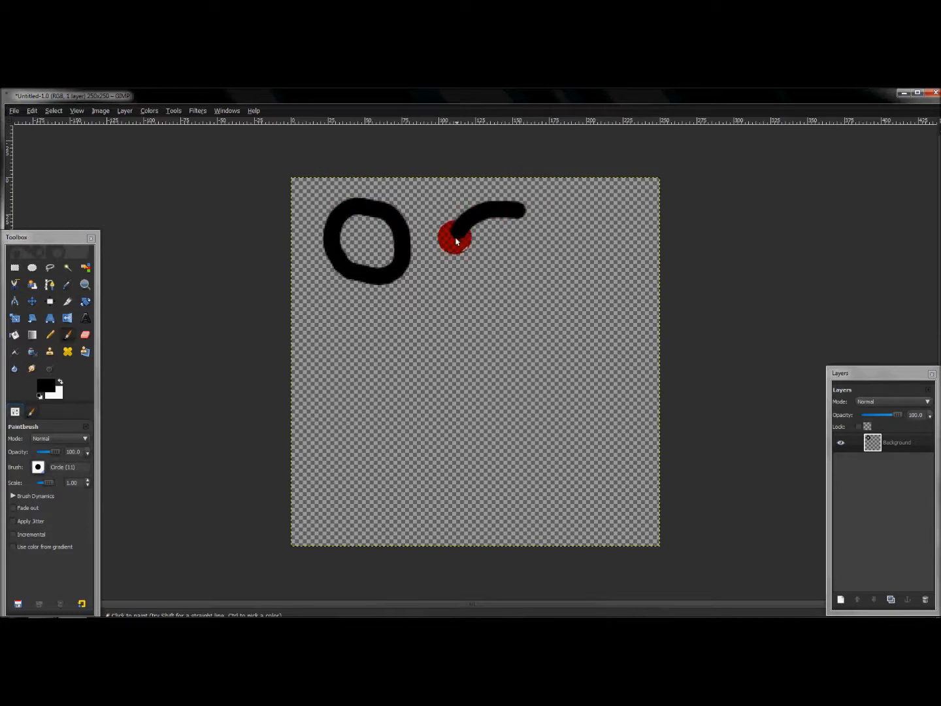
left_click_drag(457, 242, 507, 246)
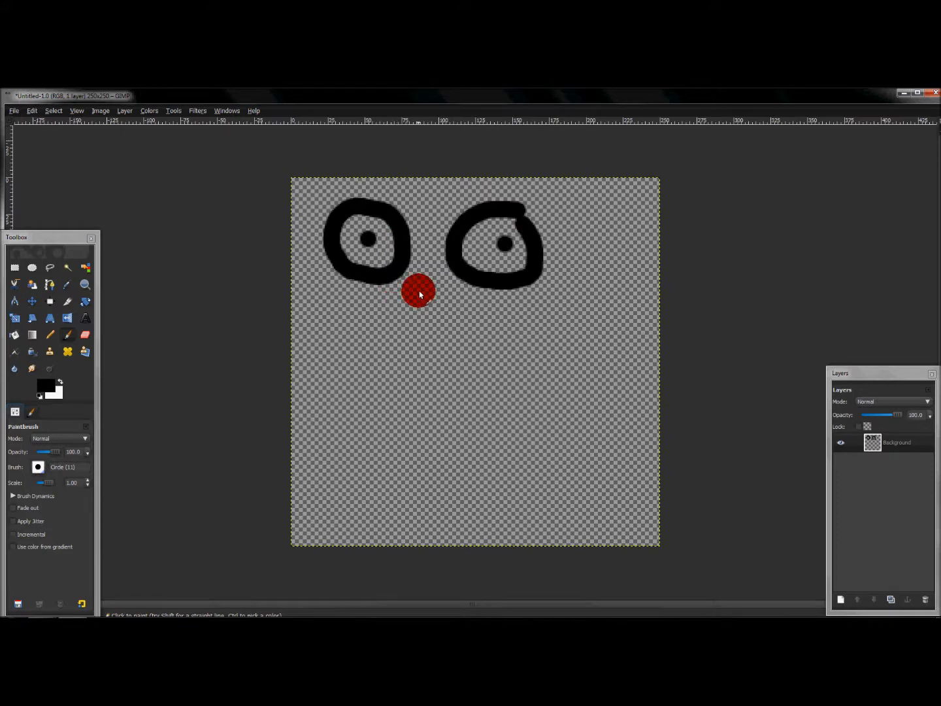
left_click_drag(418, 291, 398, 342)
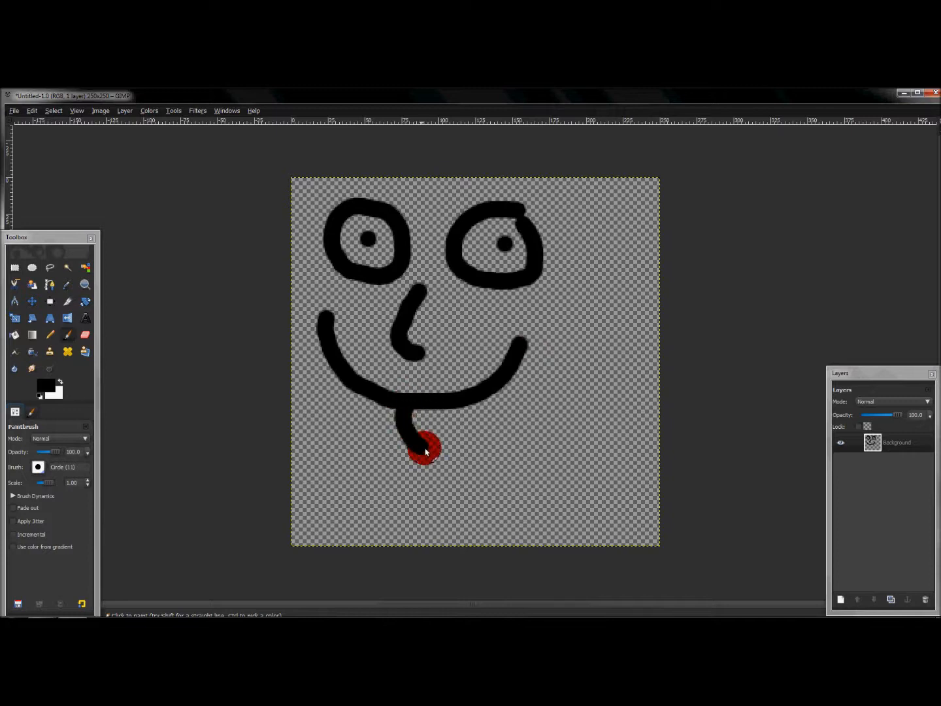
left_click_drag(425, 451, 434, 419)
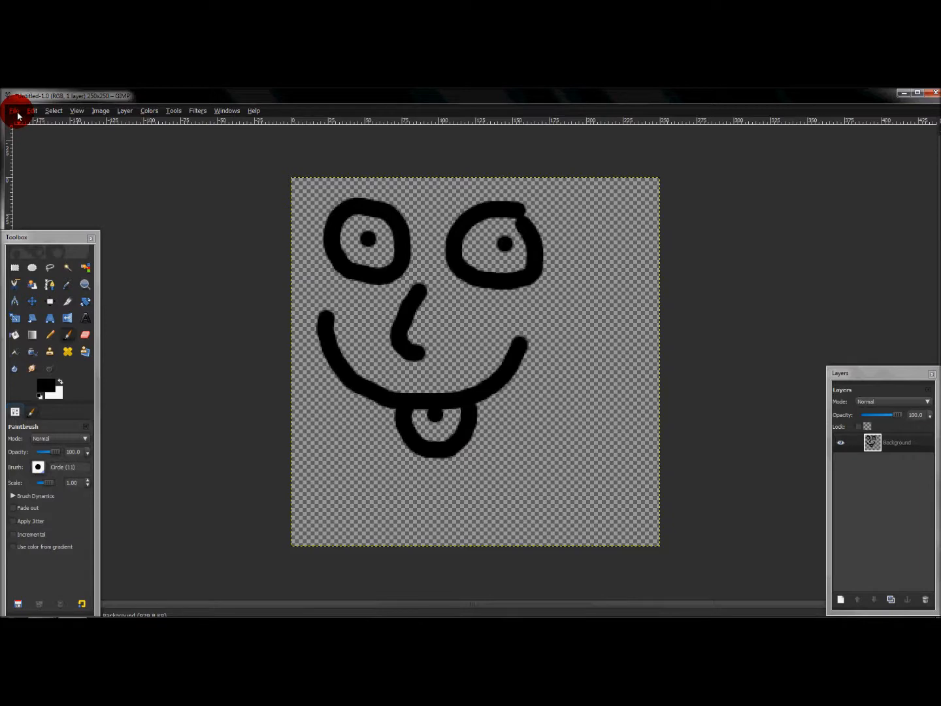
Step: Begin Save As and enter the file name Face 1
left_click(13, 109)
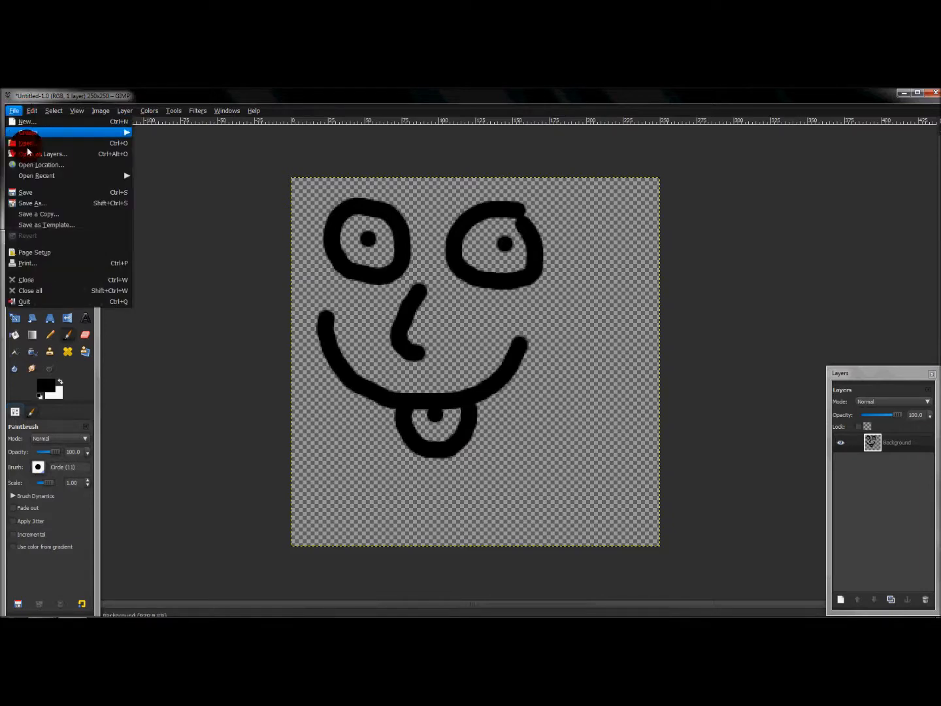
left_click(31, 204)
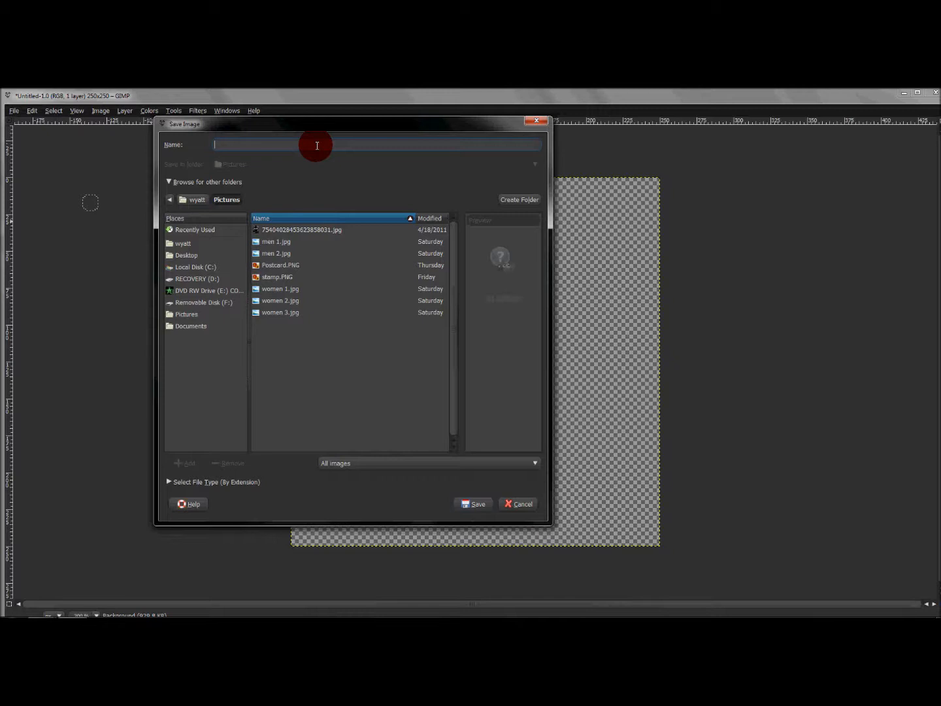
type("F")
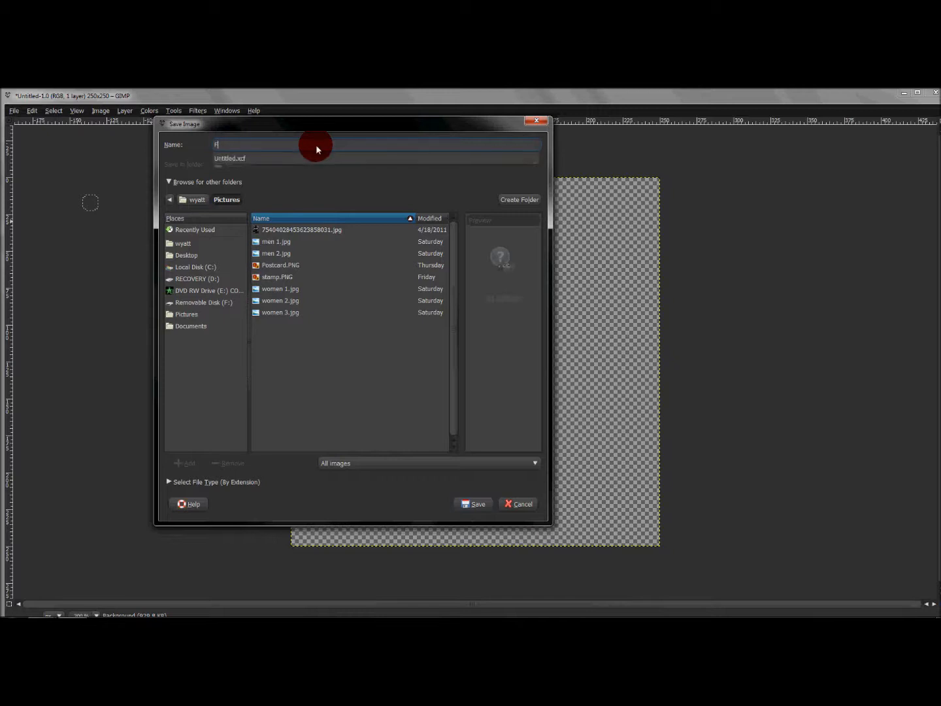
type("ace 1")
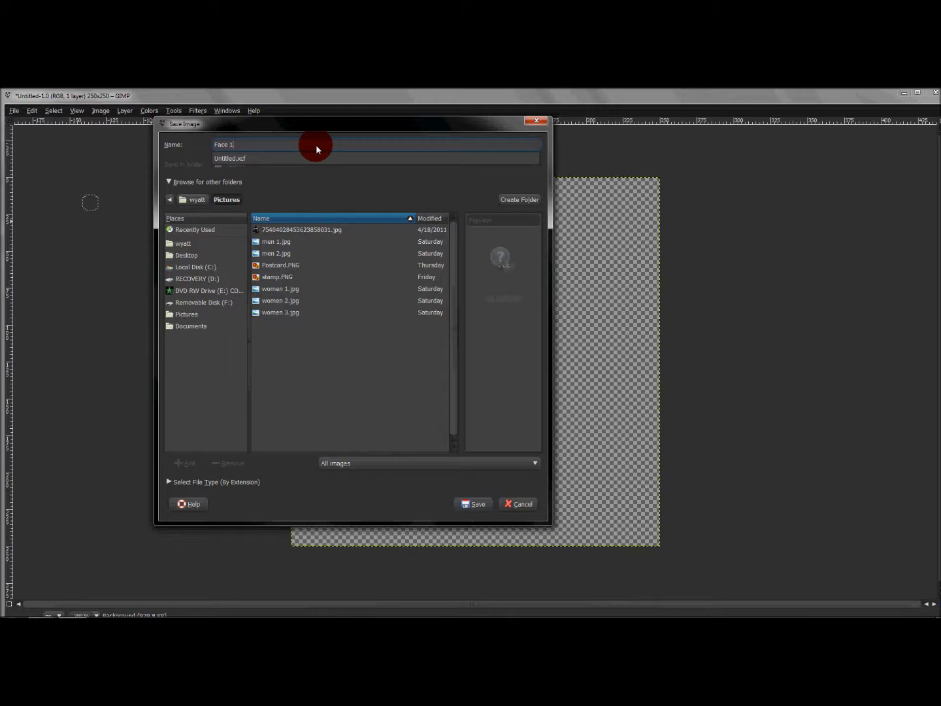
mouse_move(312, 142)
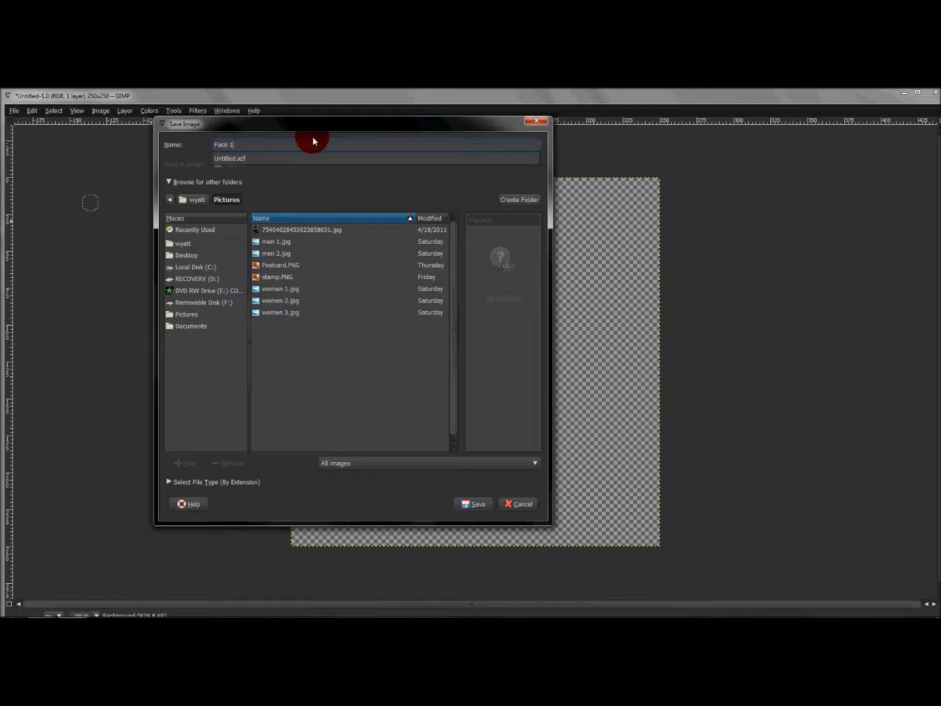
mouse_move(361, 292)
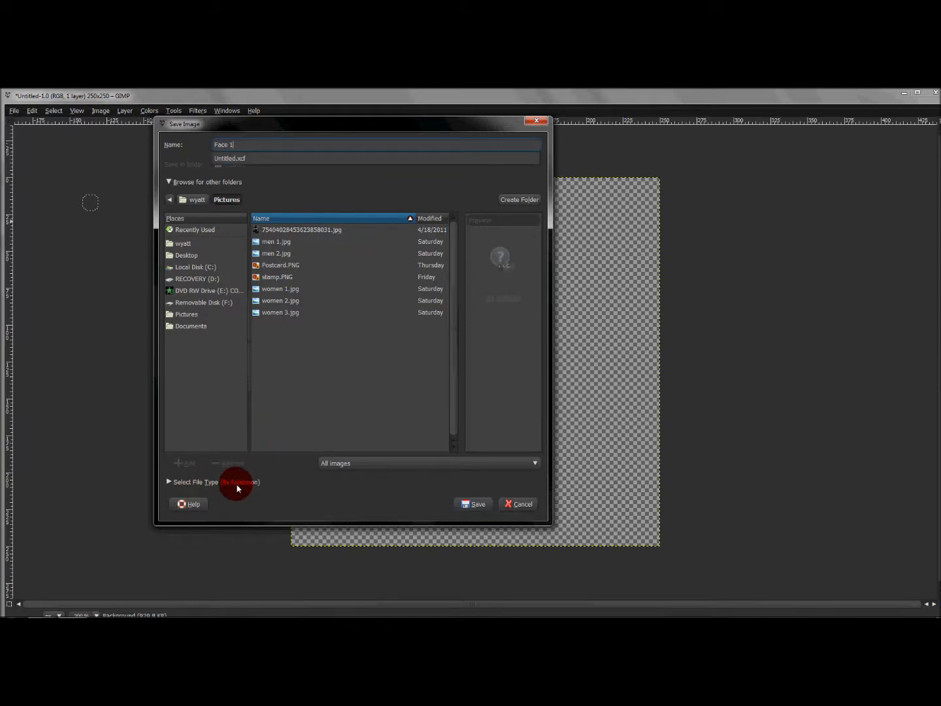
Step: Find GIMP brush (gbr) in the file type list and make the name Face 1.gbr
left_click(195, 483)
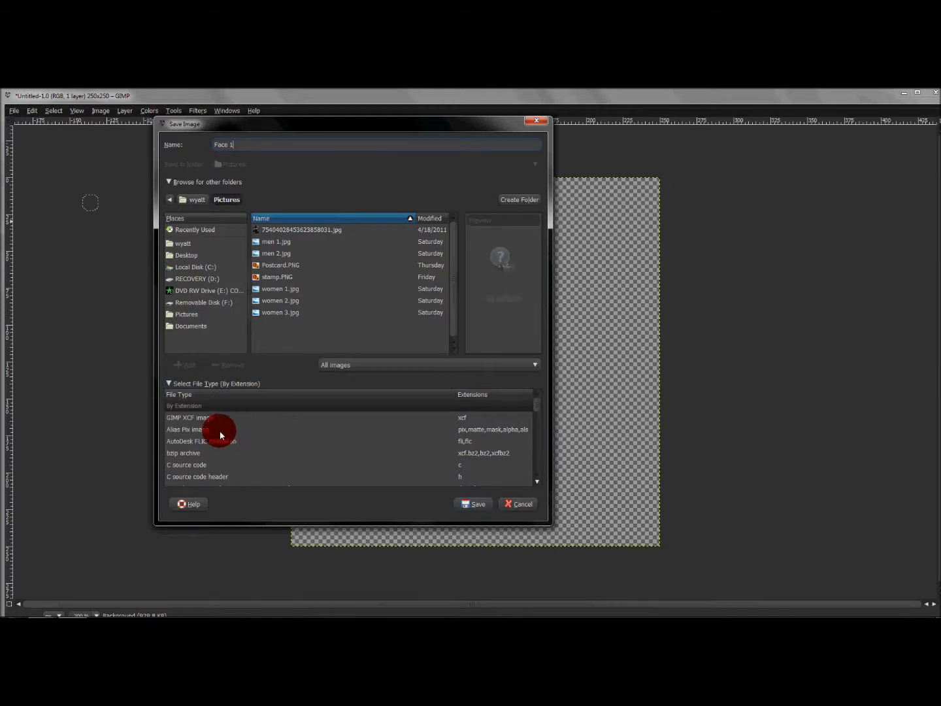
mouse_move(533, 410)
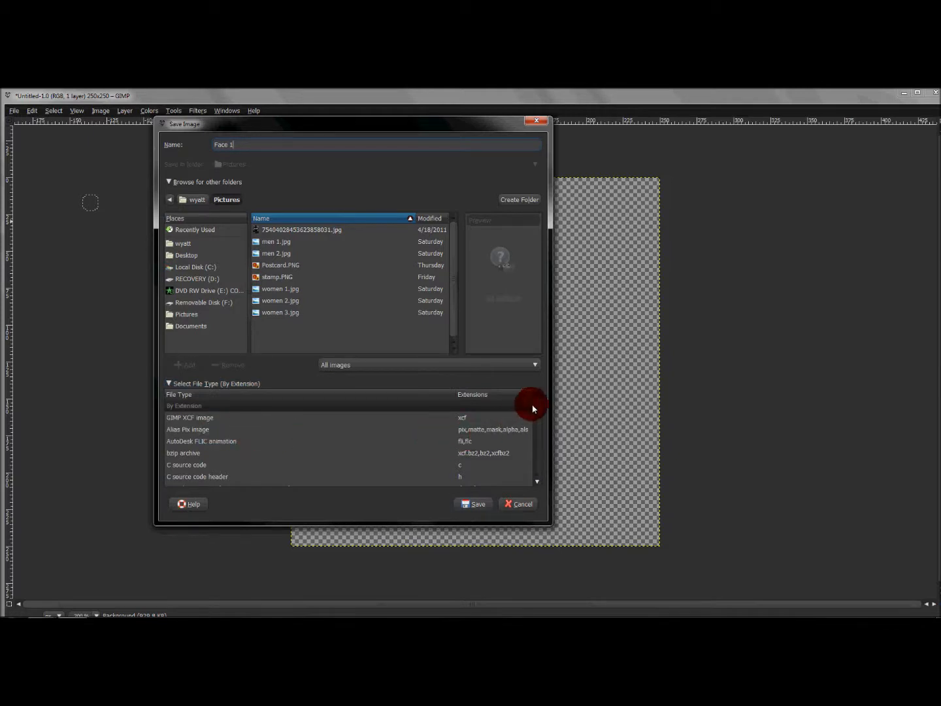
scroll("down", 3)
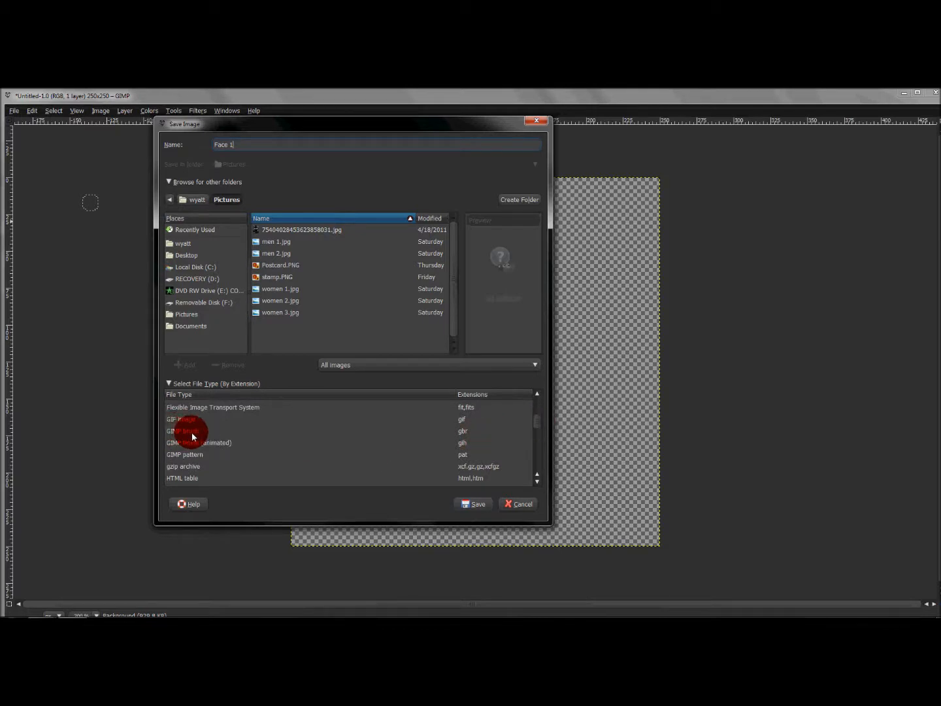
mouse_move(251, 432)
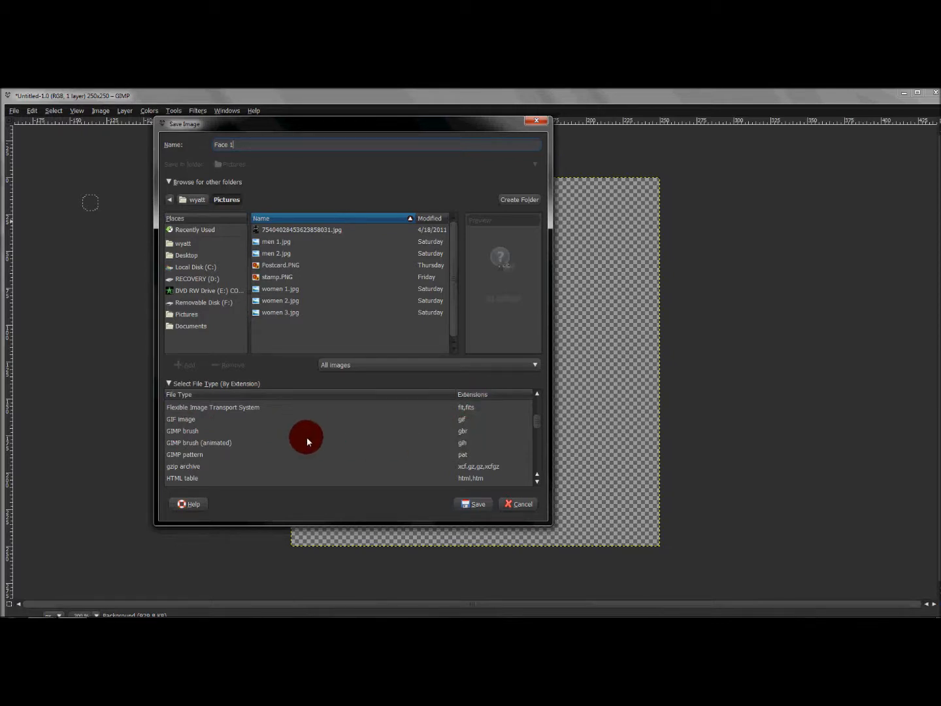
mouse_move(473, 434)
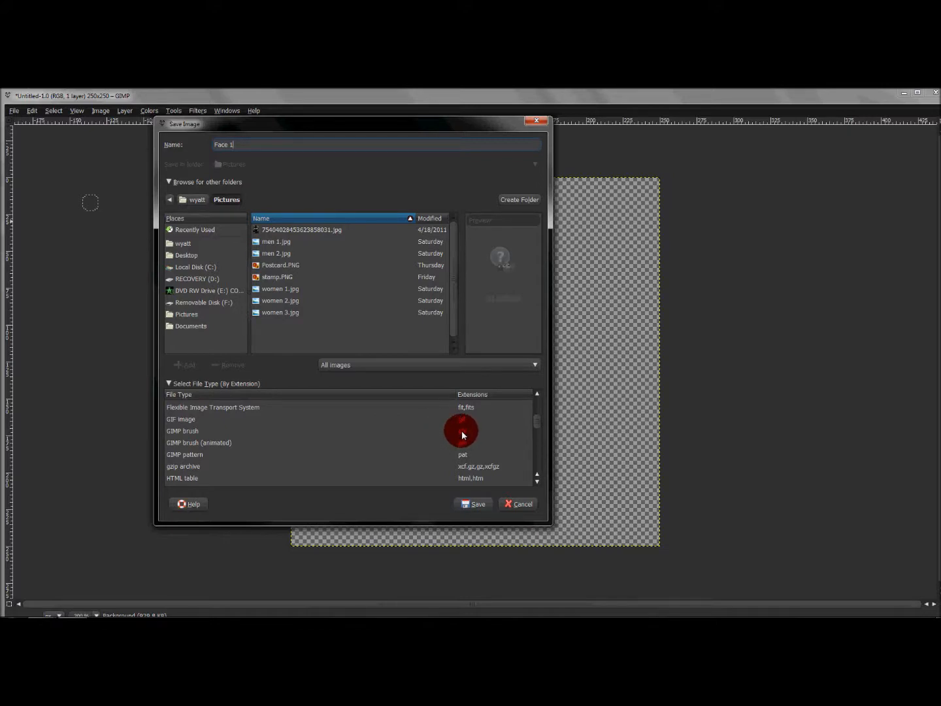
mouse_move(471, 437)
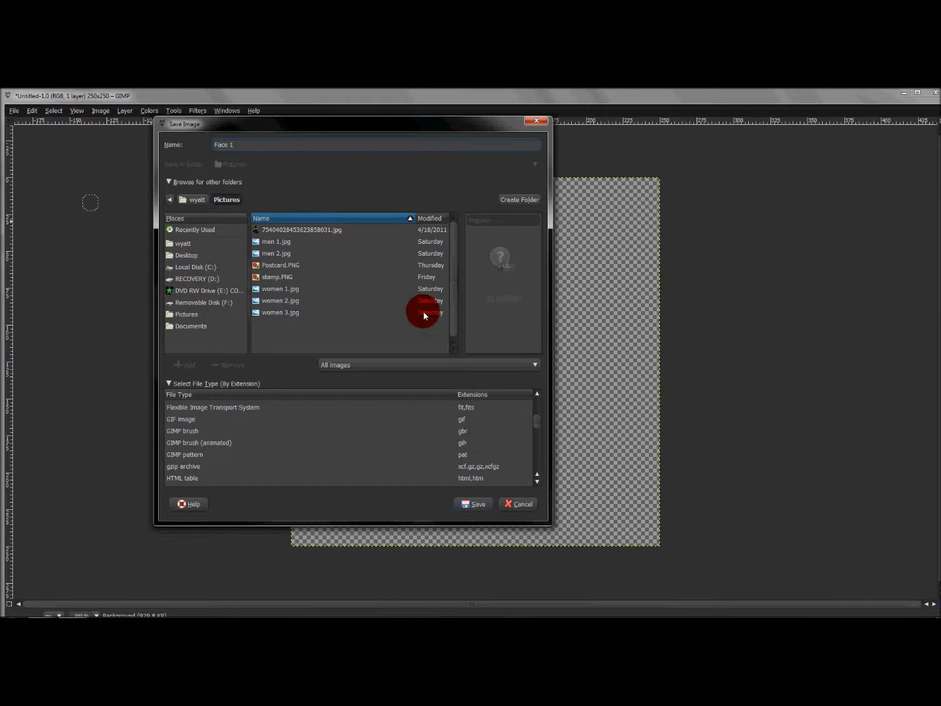
left_click(253, 145)
type(".gbr")
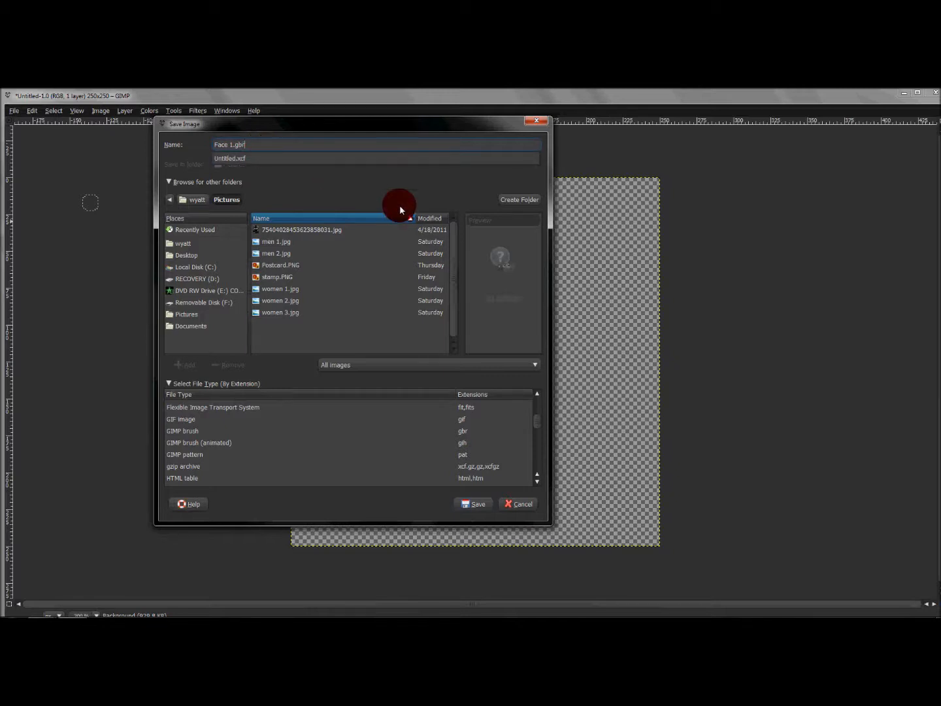
mouse_move(408, 203)
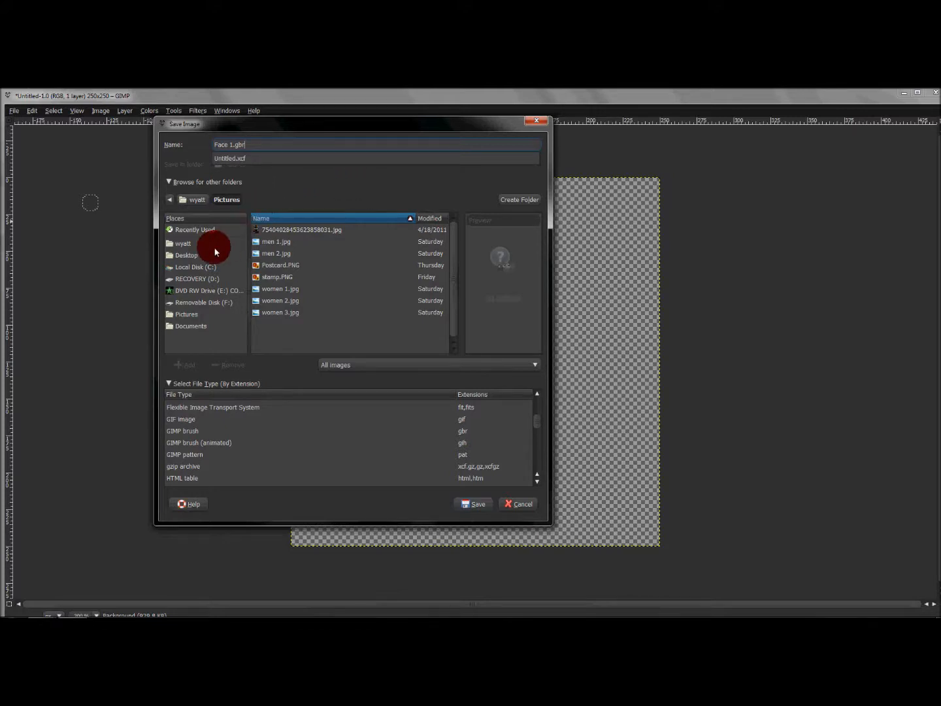
mouse_move(201, 278)
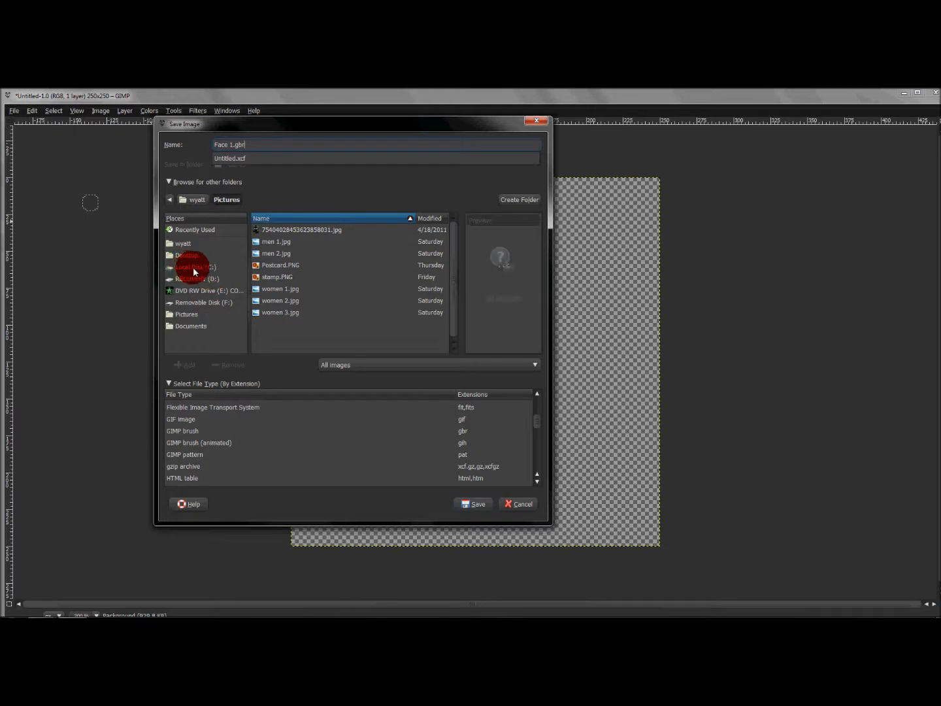
Step: Browse from Local Disk (C:) into Program Files and then Gimp 2.0
left_click(193, 267)
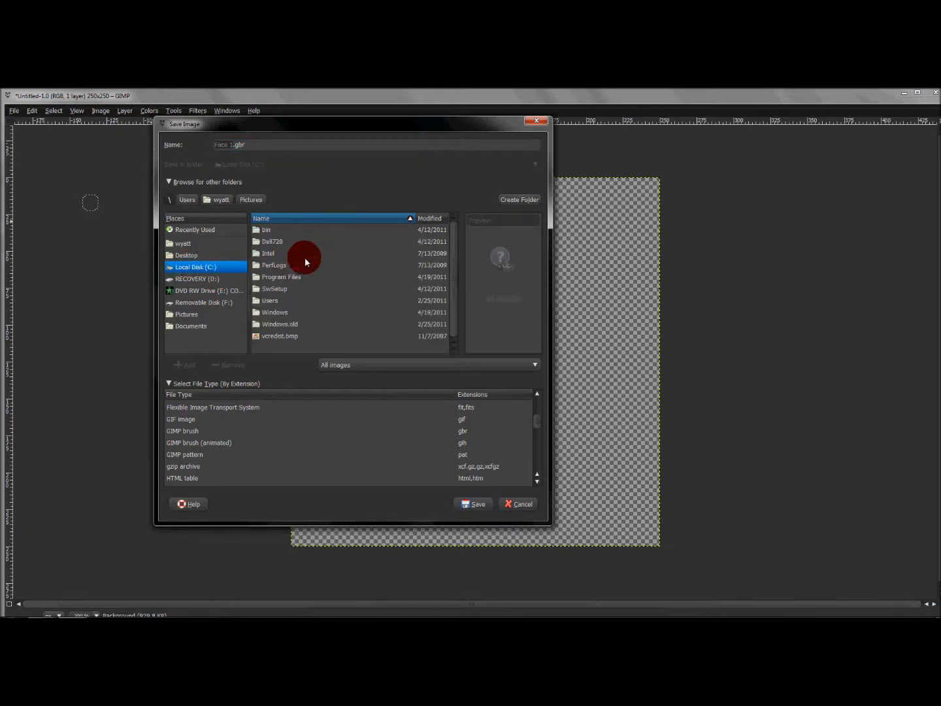
left_click(295, 277)
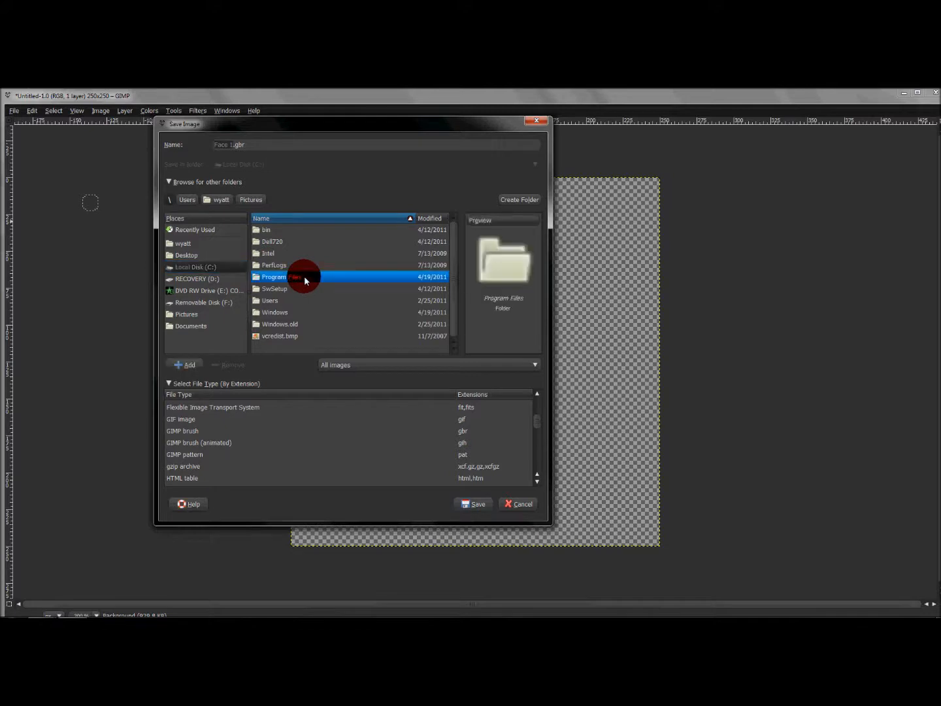
double_click(300, 277)
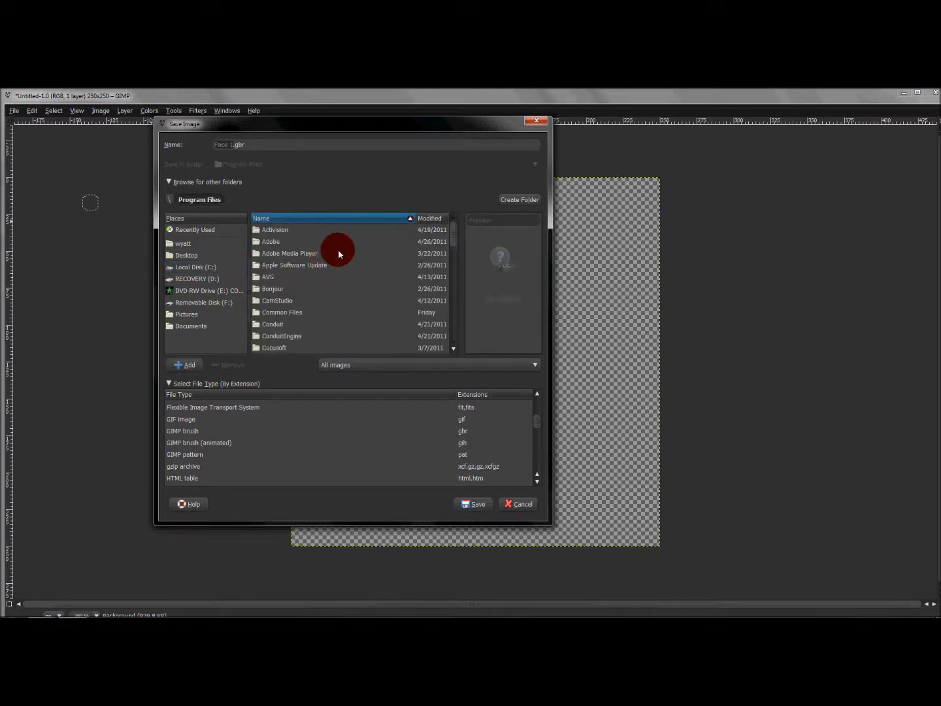
mouse_move(452, 245)
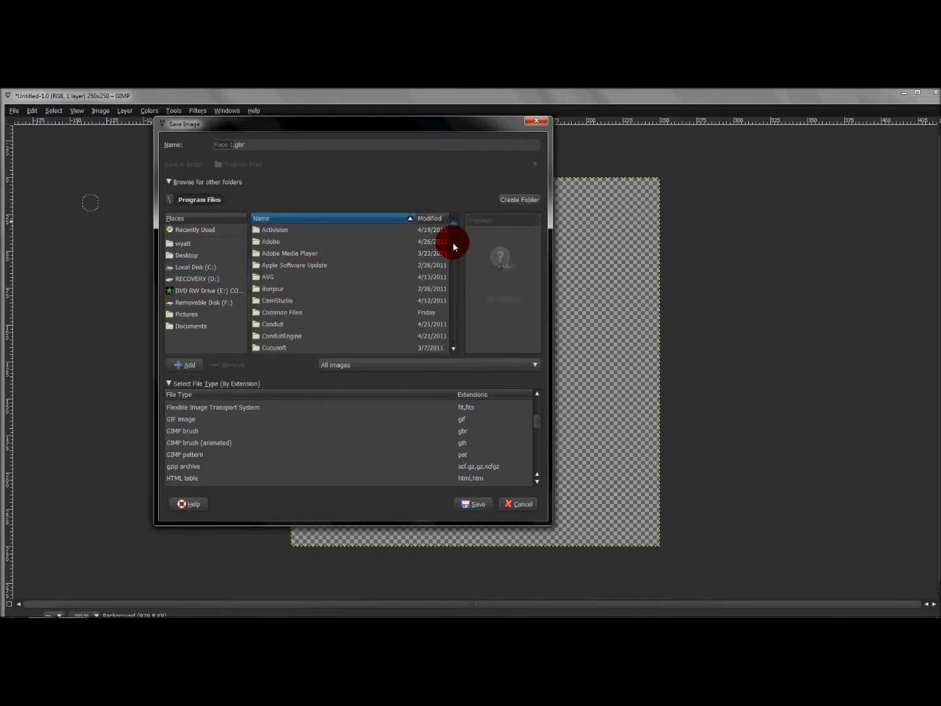
scroll("down", 3)
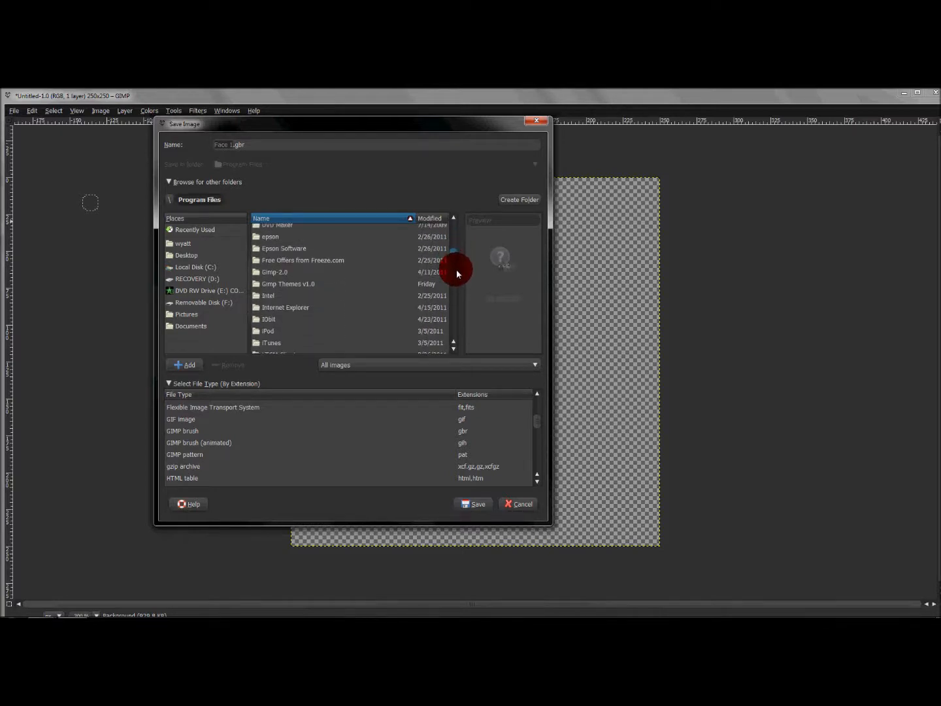
double_click(274, 272)
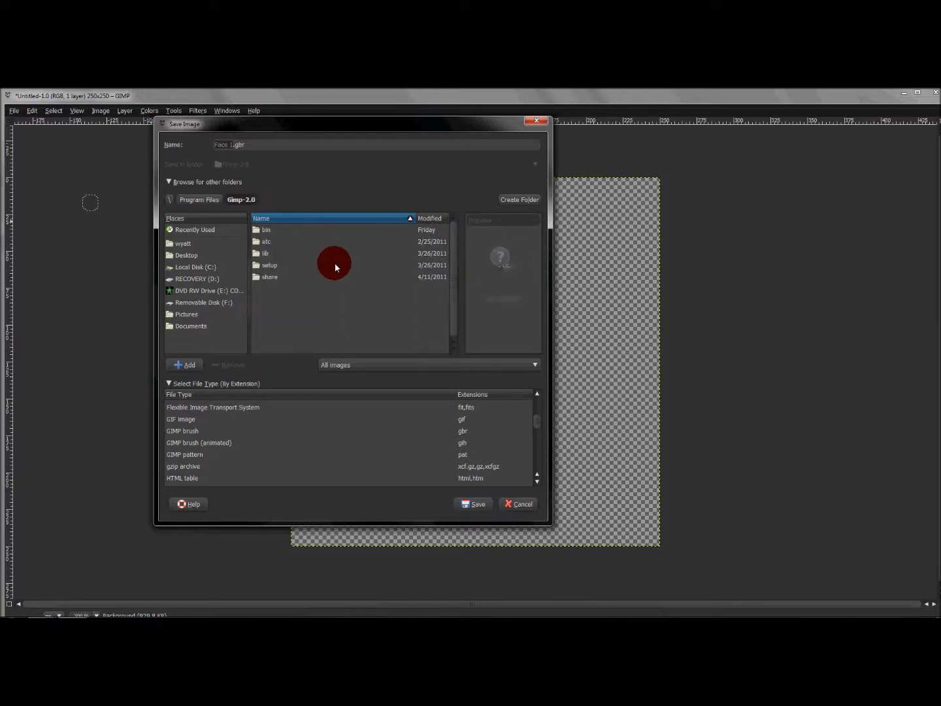
mouse_move(341, 265)
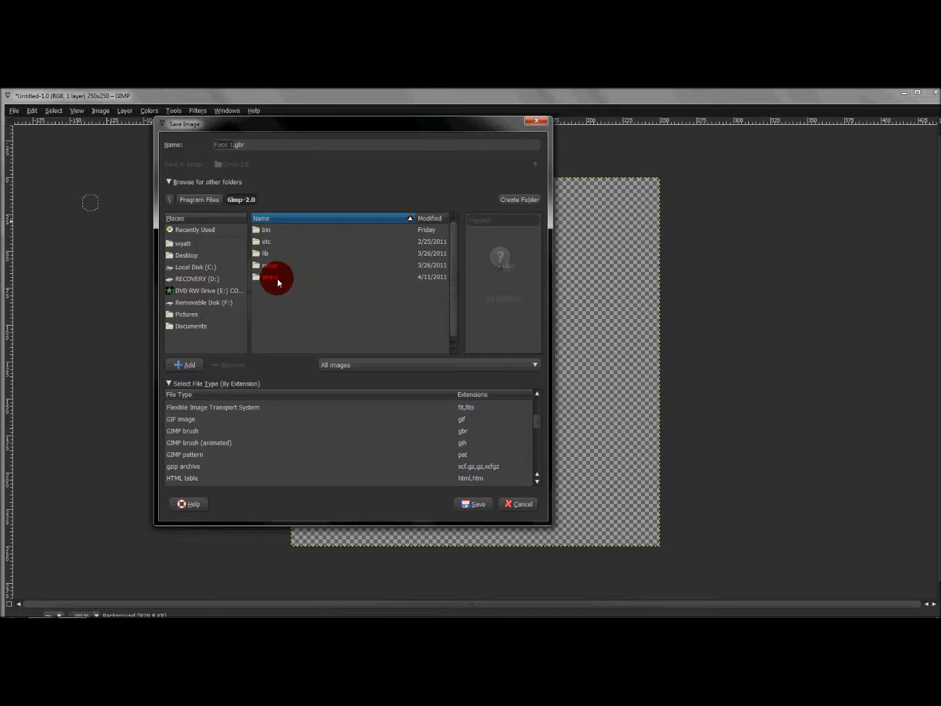
Step: Continue into share, gimp, 2.0 and the brushes folder as the save destination
double_click(269, 278)
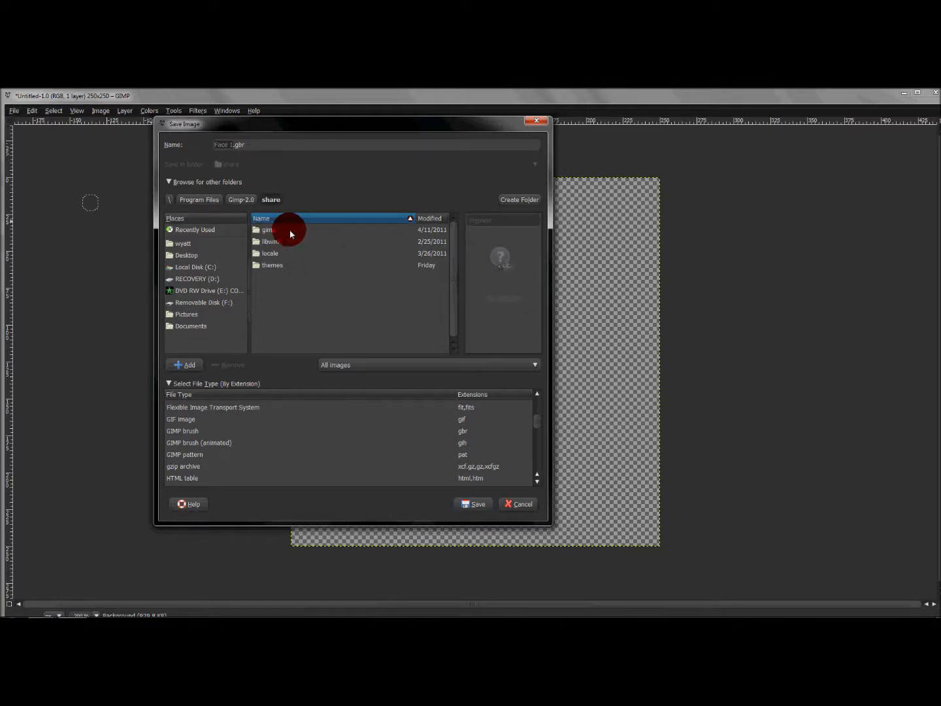
double_click(268, 230)
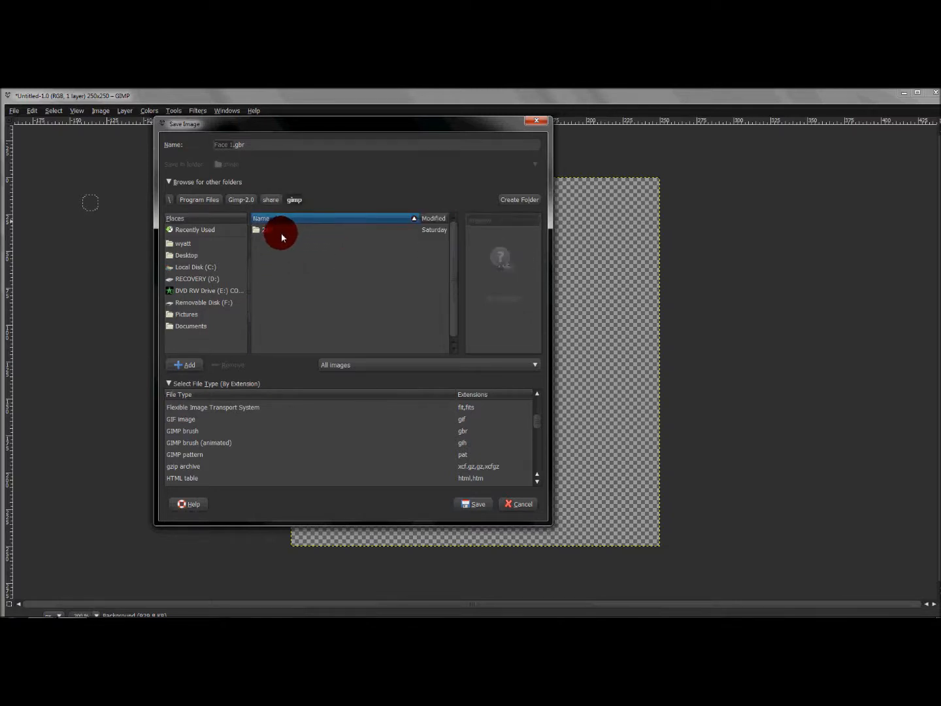
left_click(267, 230)
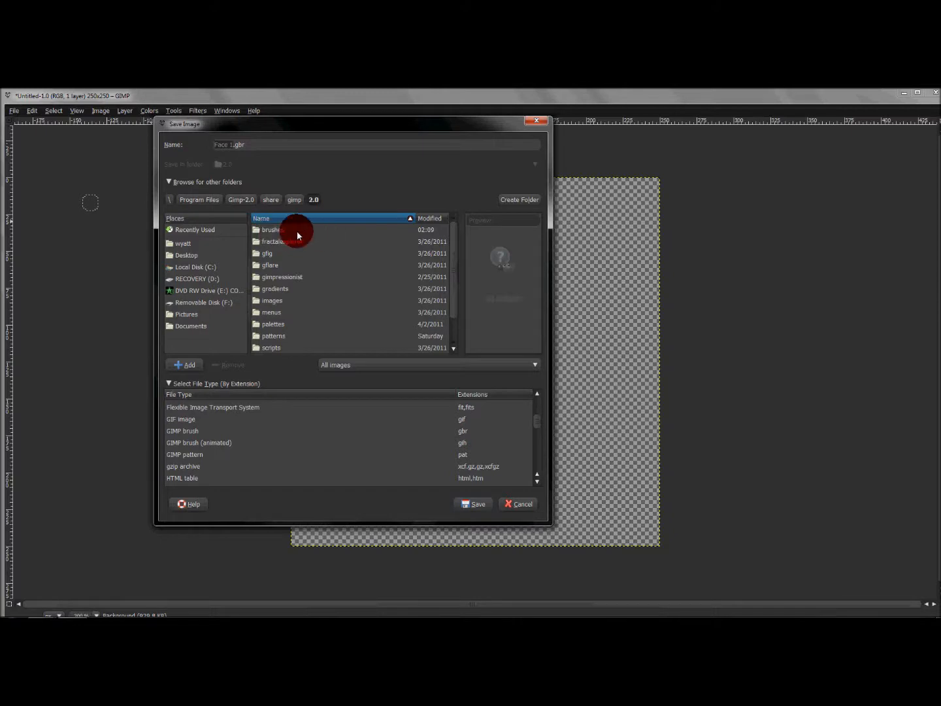
mouse_move(302, 233)
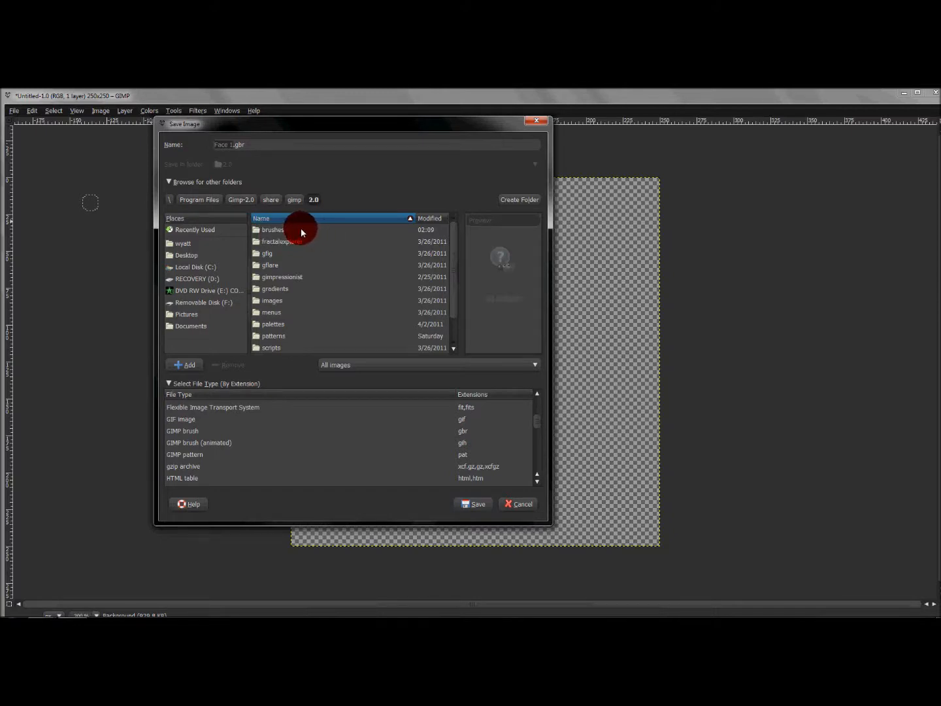
double_click(272, 230)
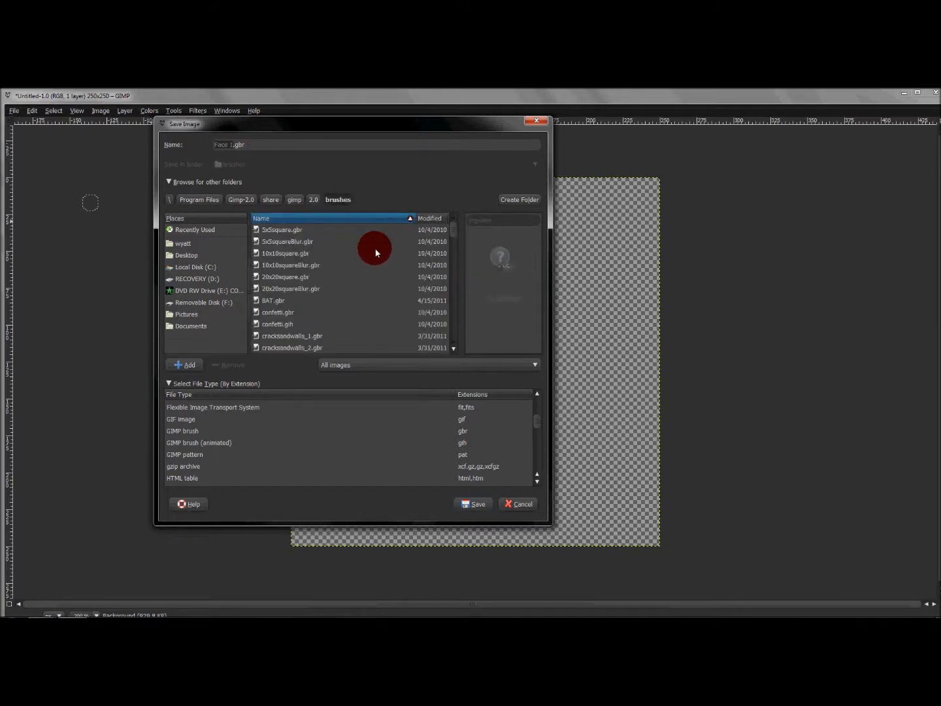
mouse_move(362, 280)
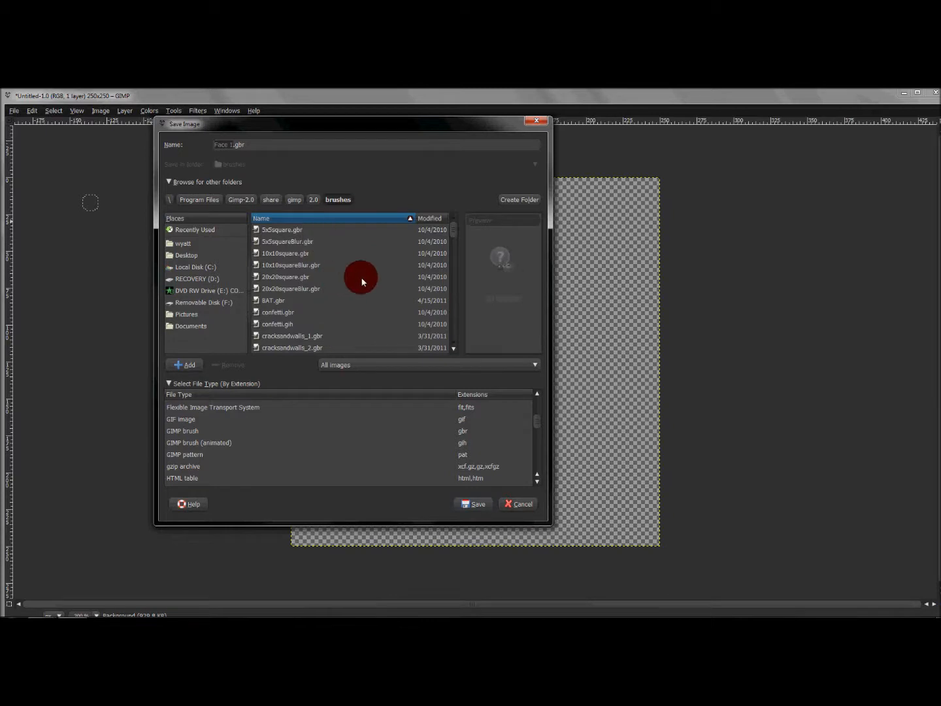
mouse_move(427, 400)
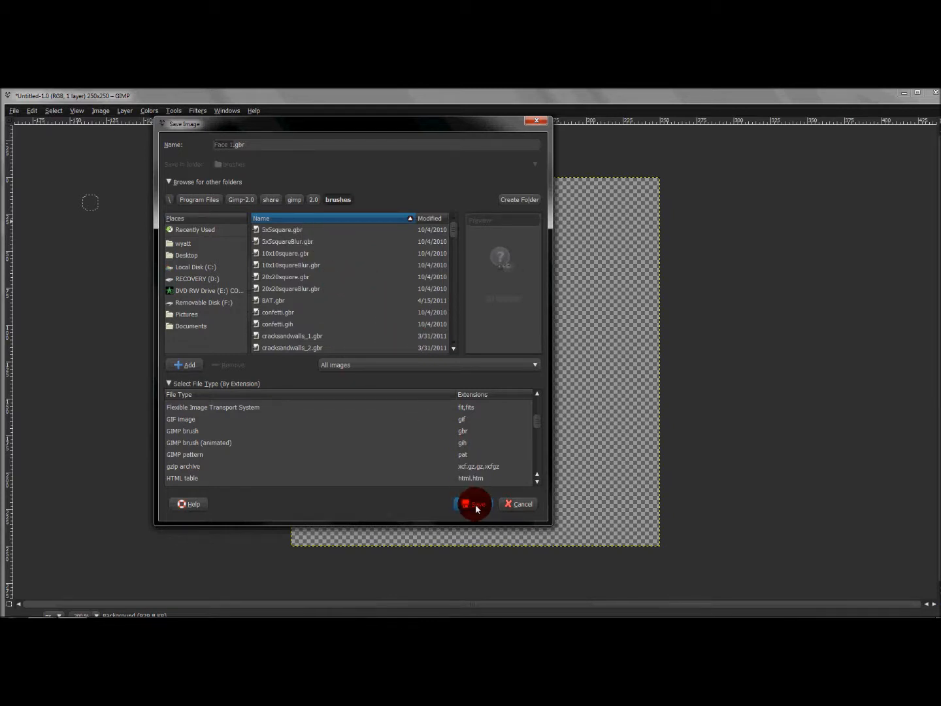
Step: Save Face 1.gbr as a brush, accepting the default spacing and 'GIMP Brush' description
left_click(472, 505)
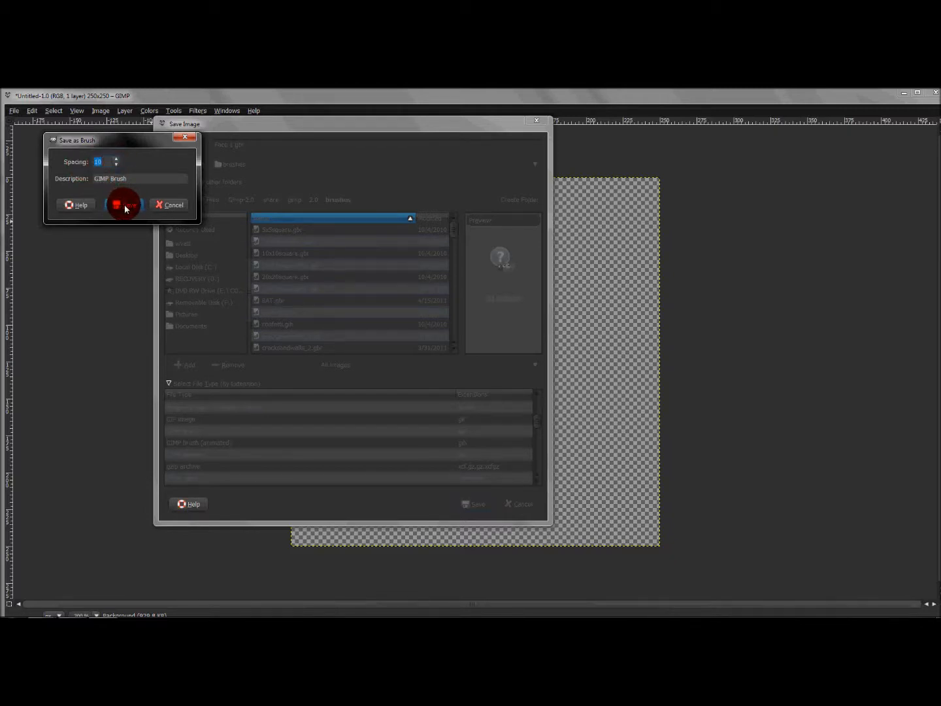
left_click(125, 204)
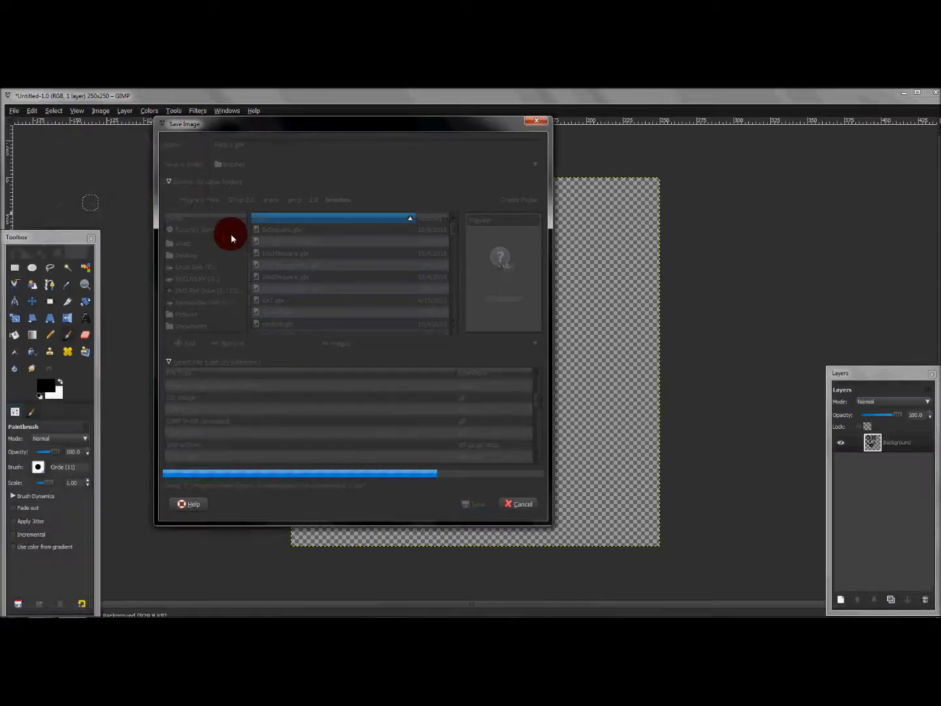
left_click(474, 503)
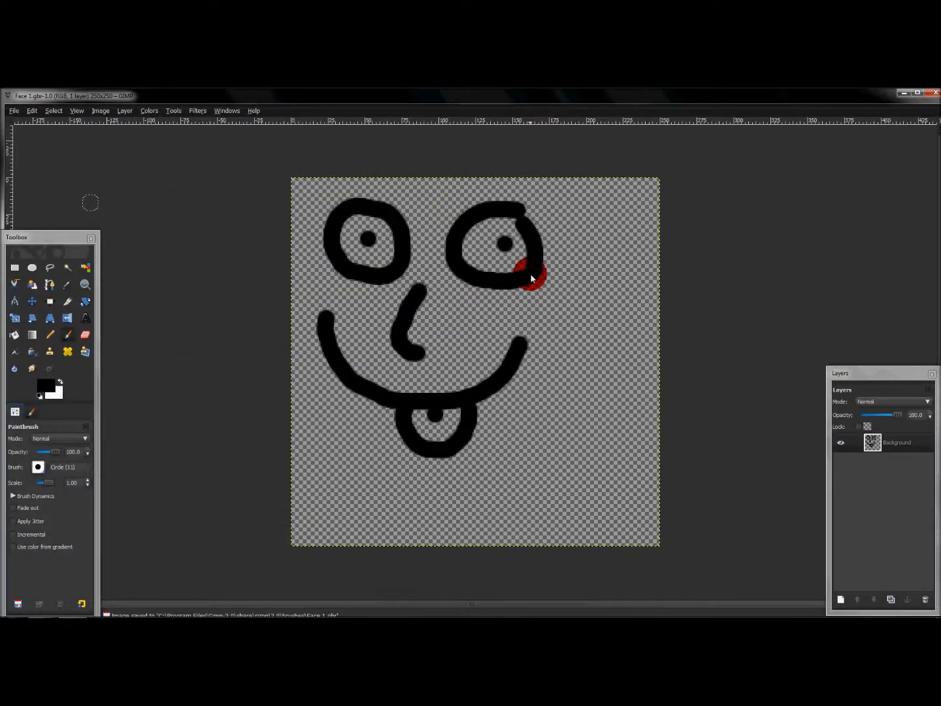
left_click(366, 245)
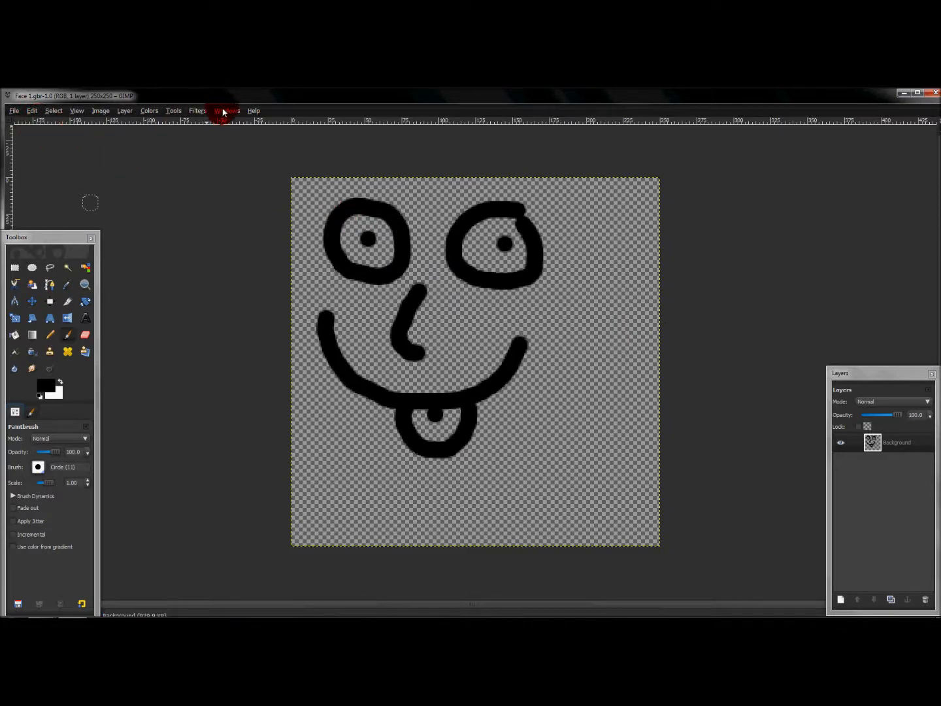
Step: Bring up the Brushes dialog from Windows > Dockable Dialogs
left_click(226, 110)
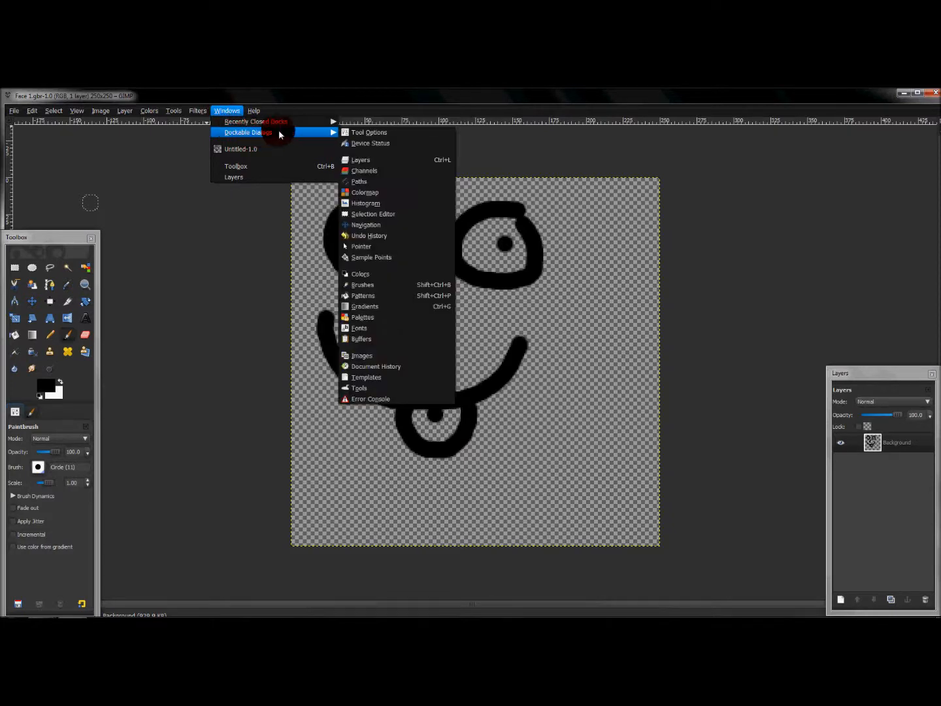
mouse_move(355, 137)
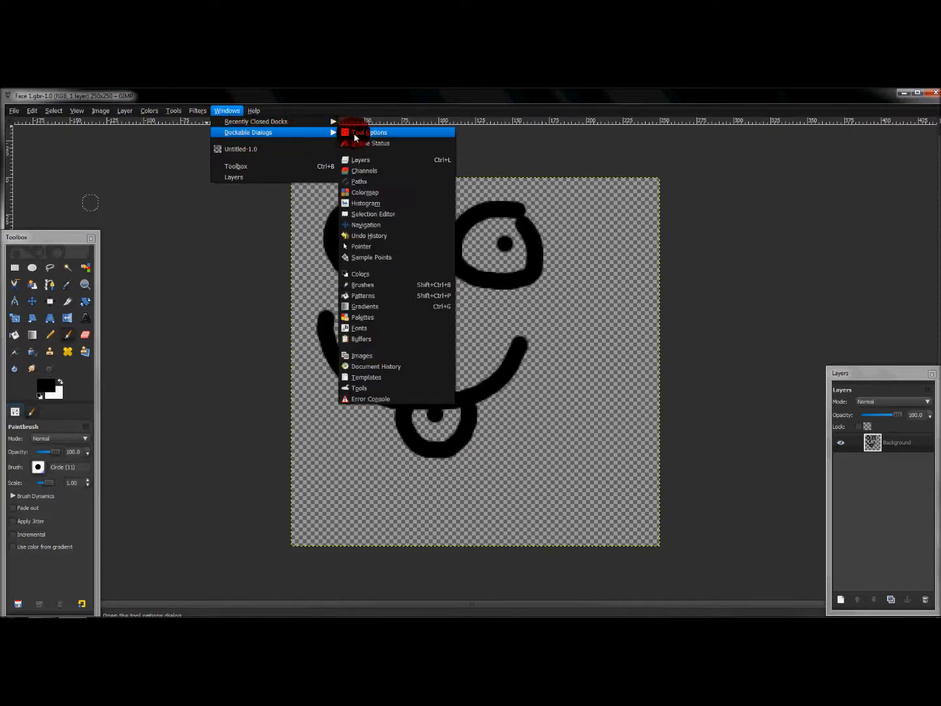
mouse_move(379, 225)
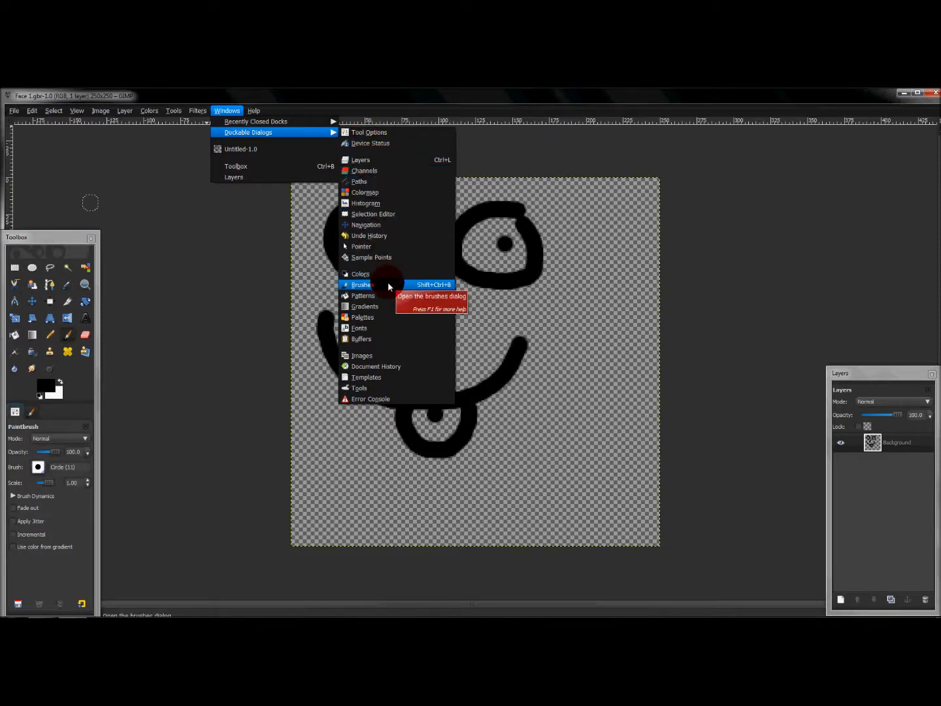
left_click(361, 285)
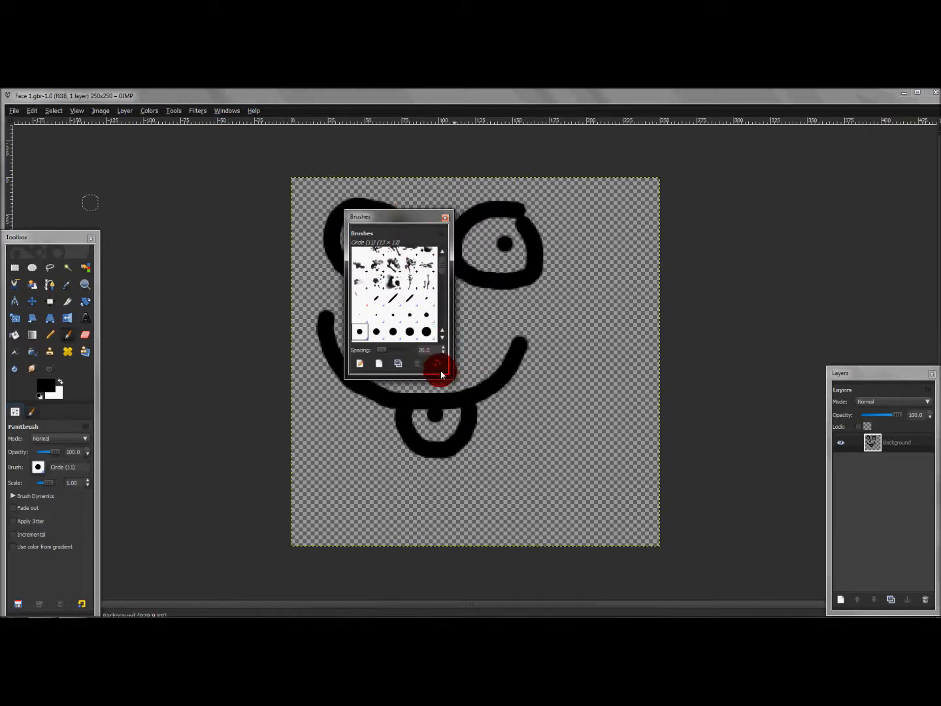
mouse_move(438, 366)
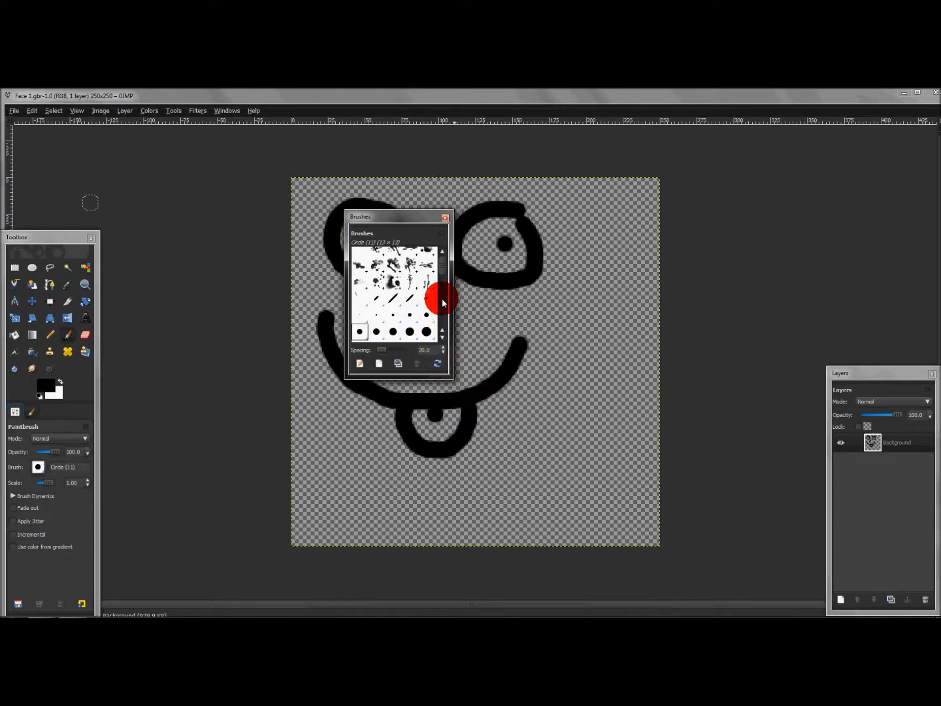
mouse_move(447, 272)
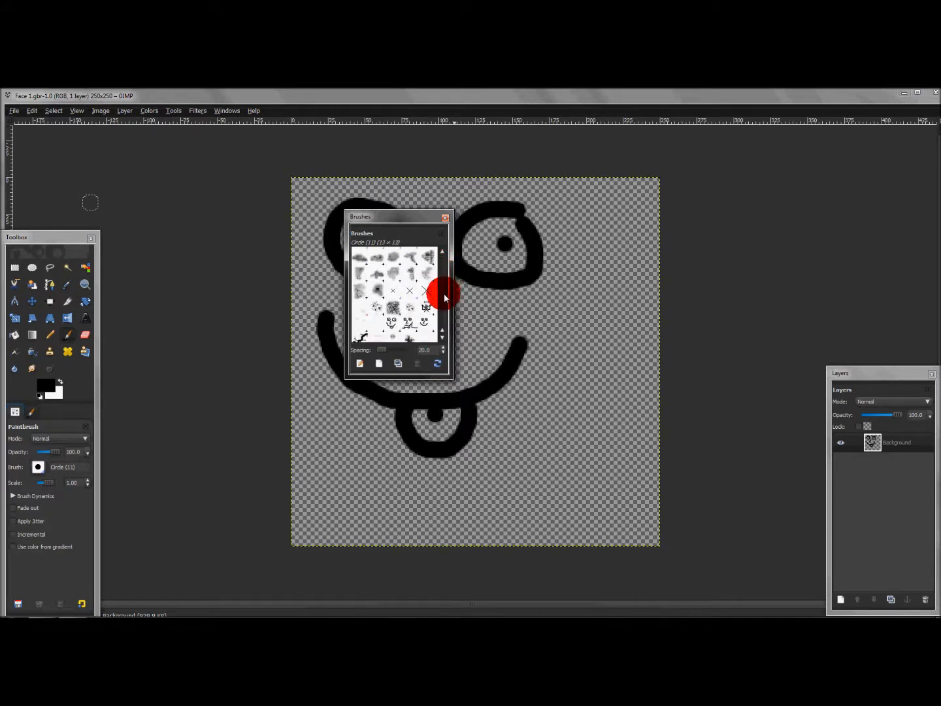
Step: Select the new smiley face brush in the Brushes dialog as the active brush
scroll("down", 3)
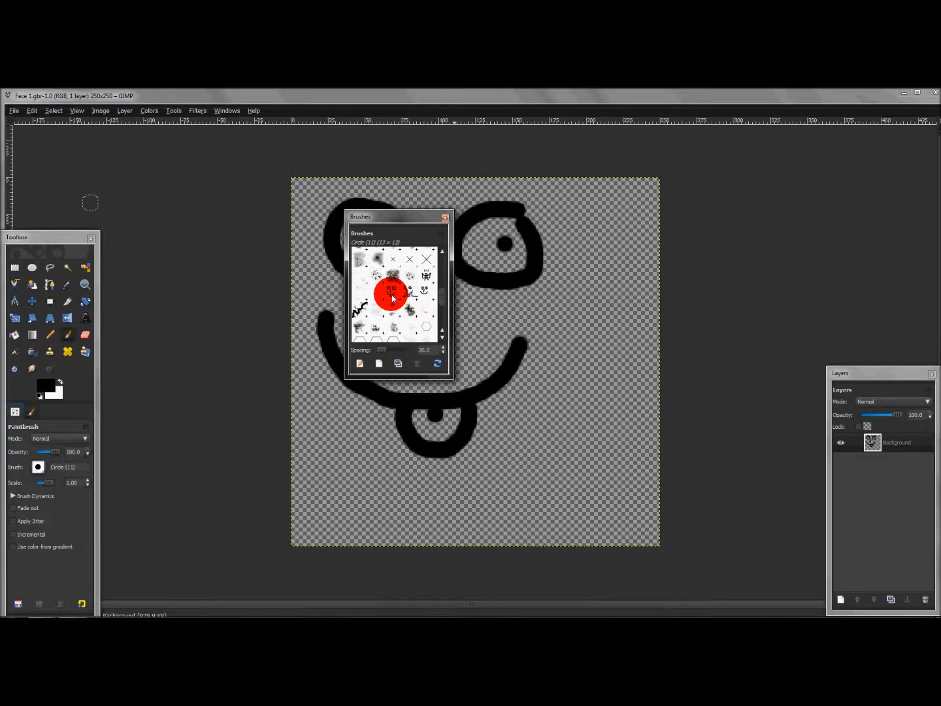
left_click(389, 293)
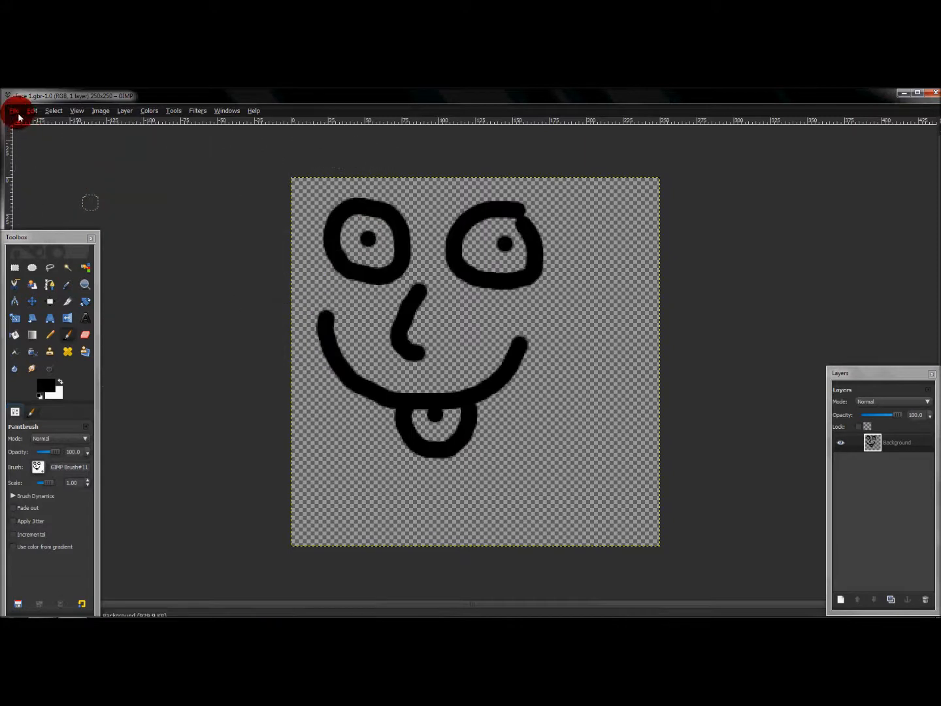
Step: Create a new blank image from the US-Letter (300ppi) template via File > New
left_click(16, 110)
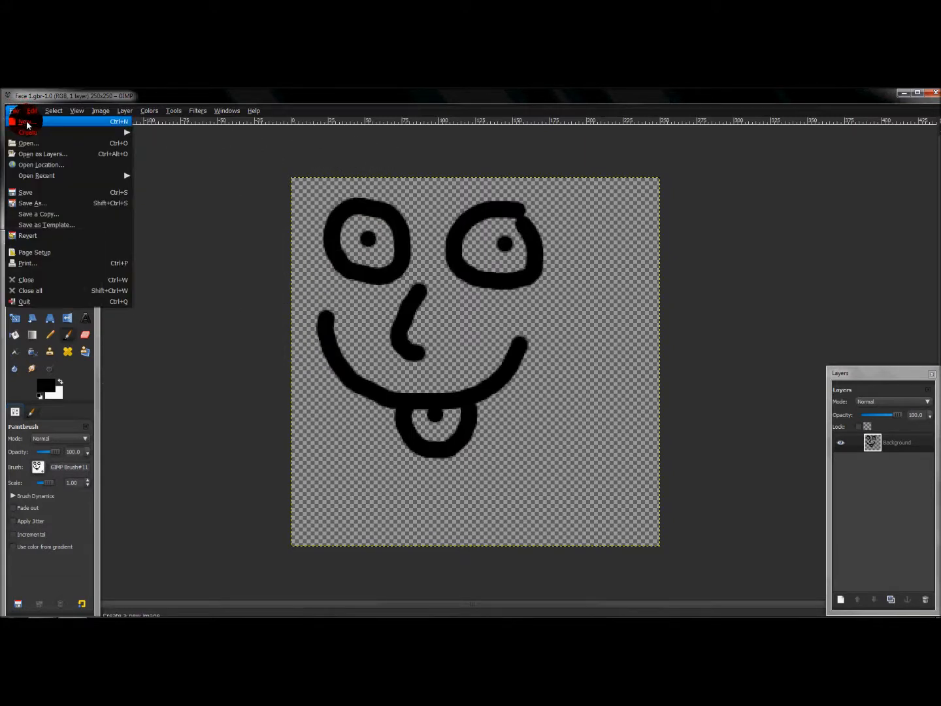
left_click(23, 121)
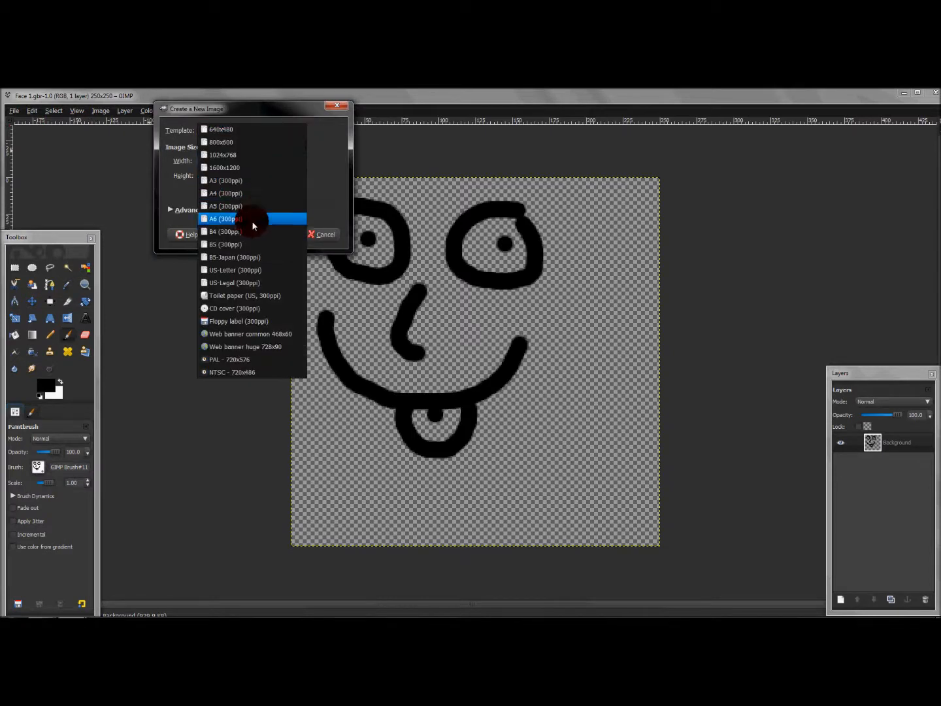
left_click(235, 269)
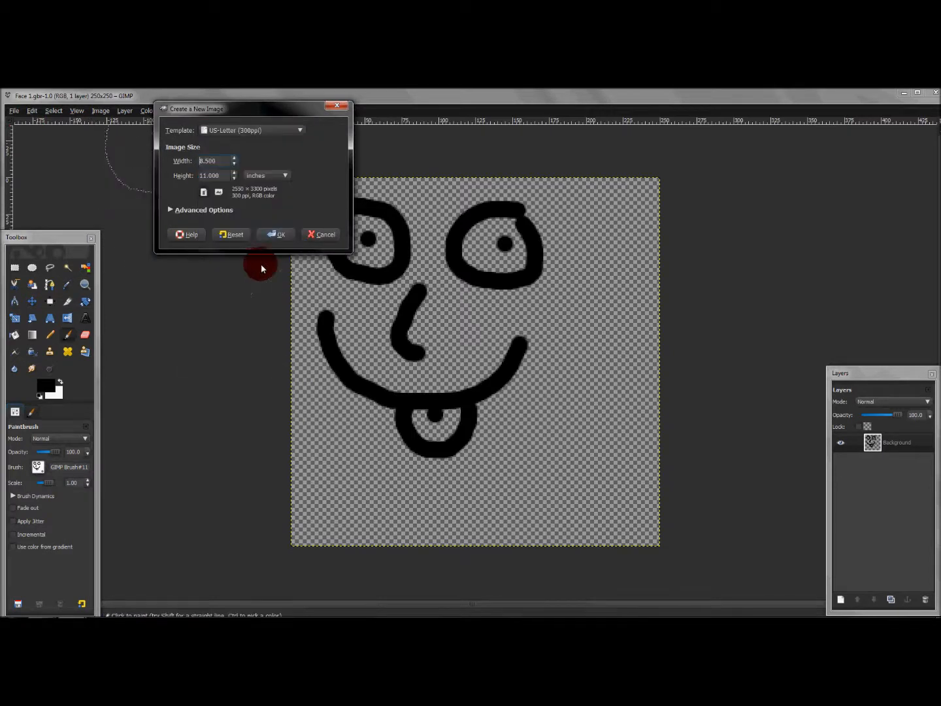
left_click(320, 234)
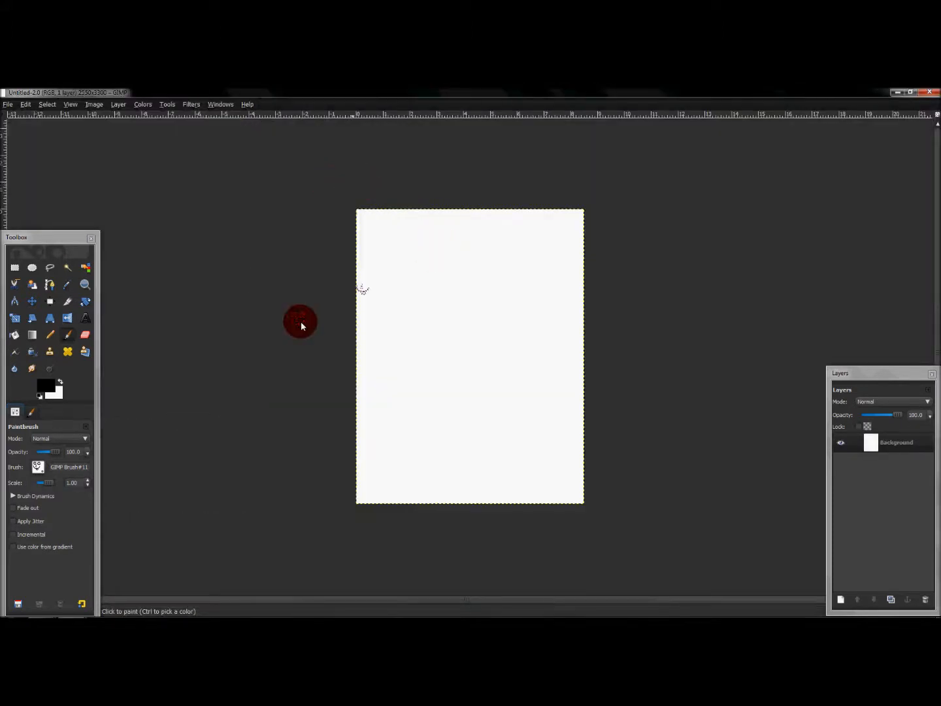
mouse_move(296, 348)
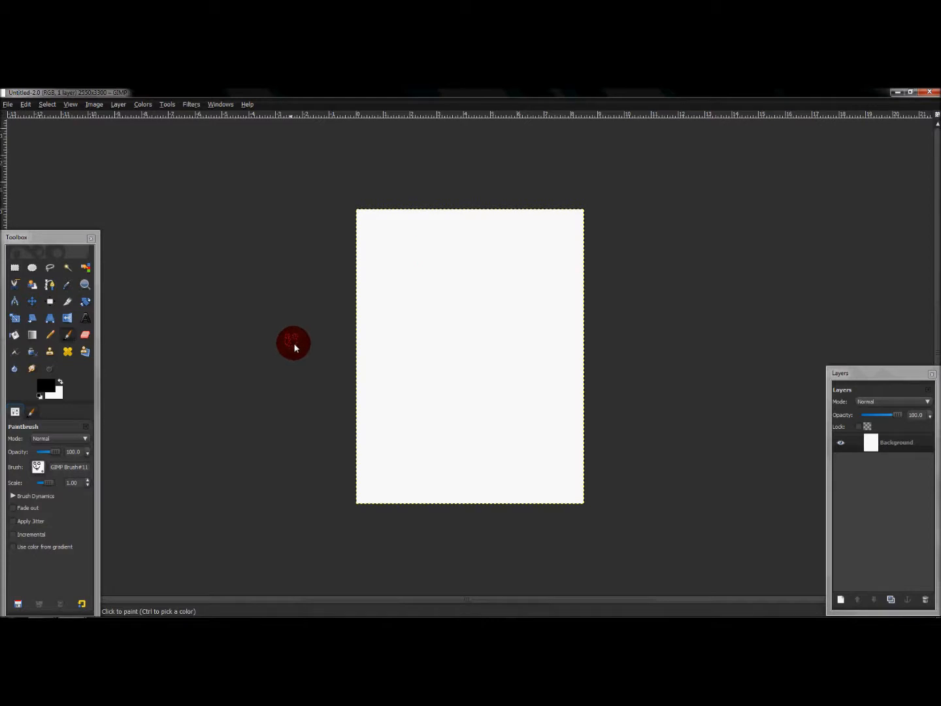